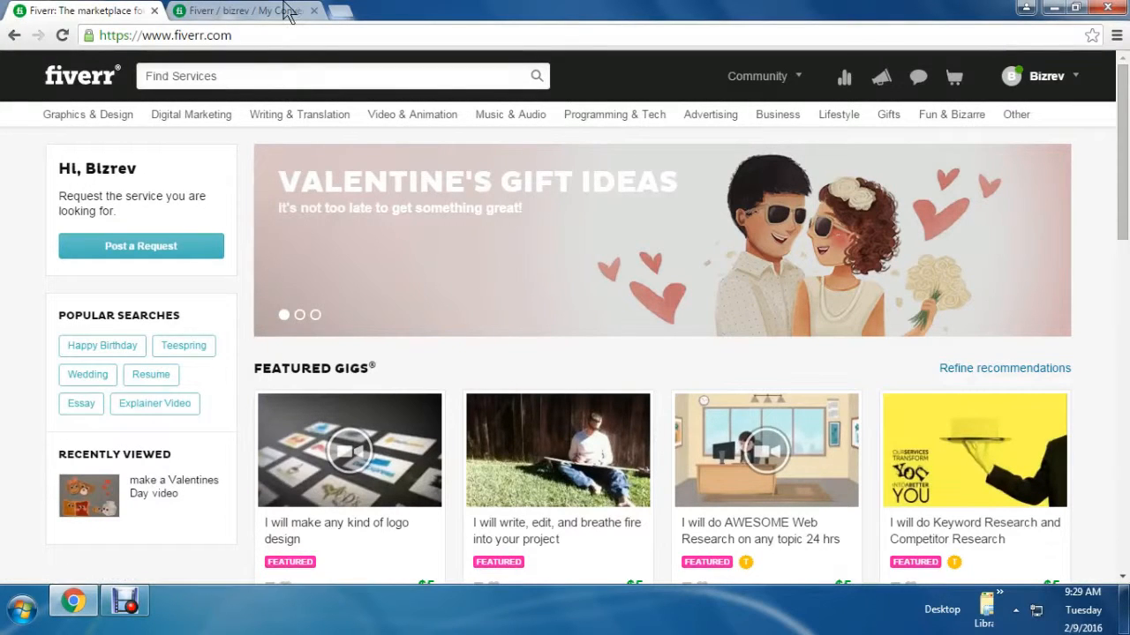
pyautogui.moveTo(4, 565)
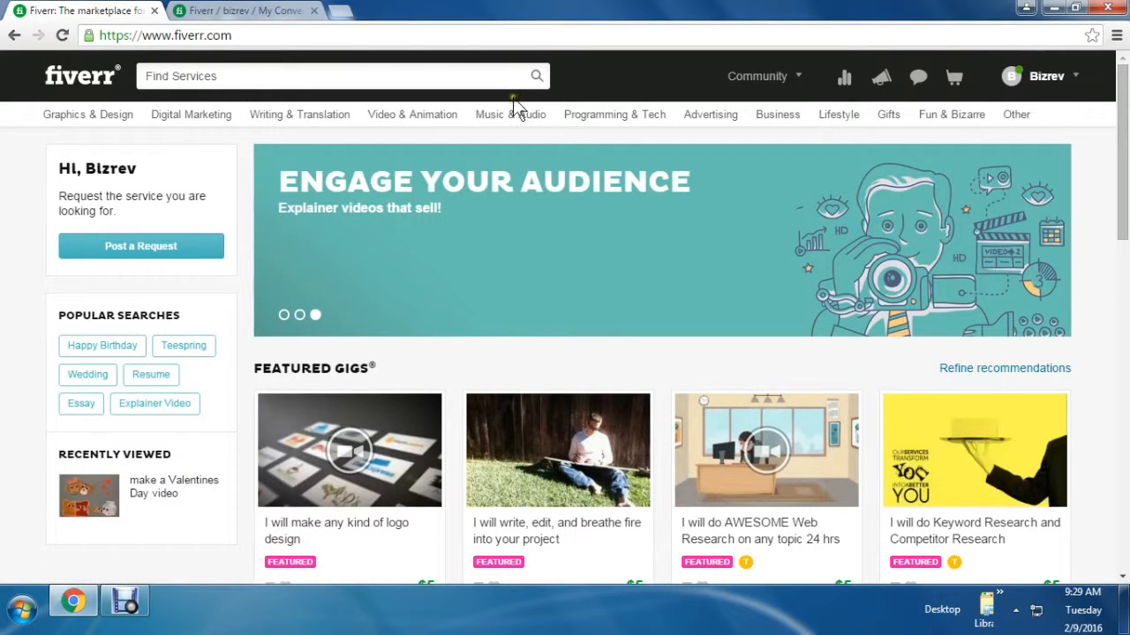
# Browse the User Testing gigs under Programming & Tech, scrolling through the $5 listings and filters.
pyautogui.scroll(-3)
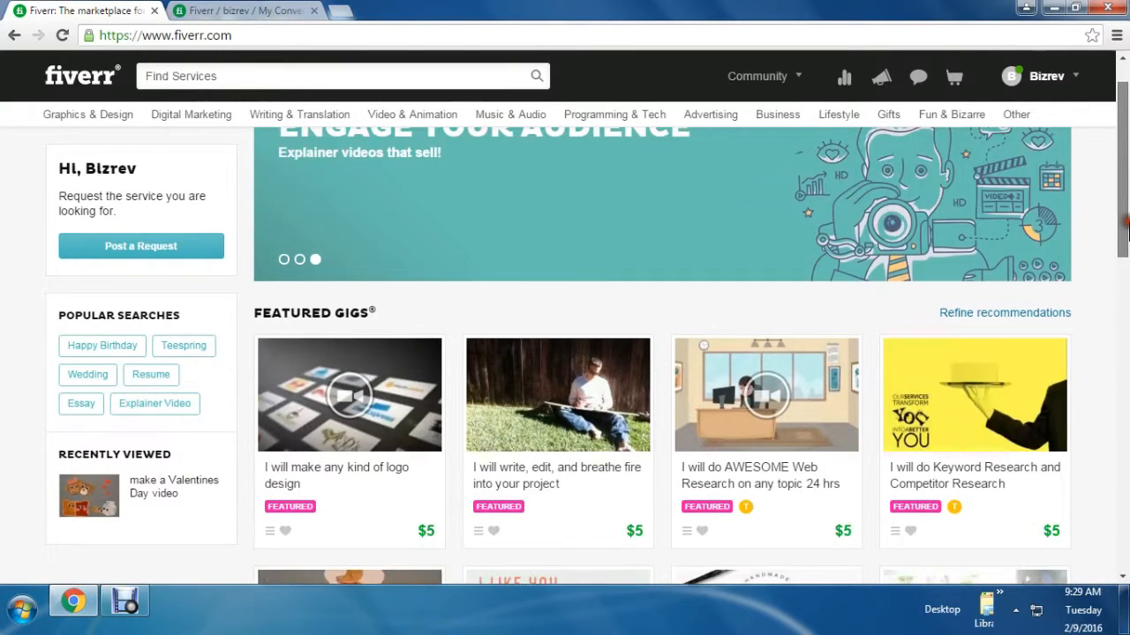
pyautogui.scroll(-3)
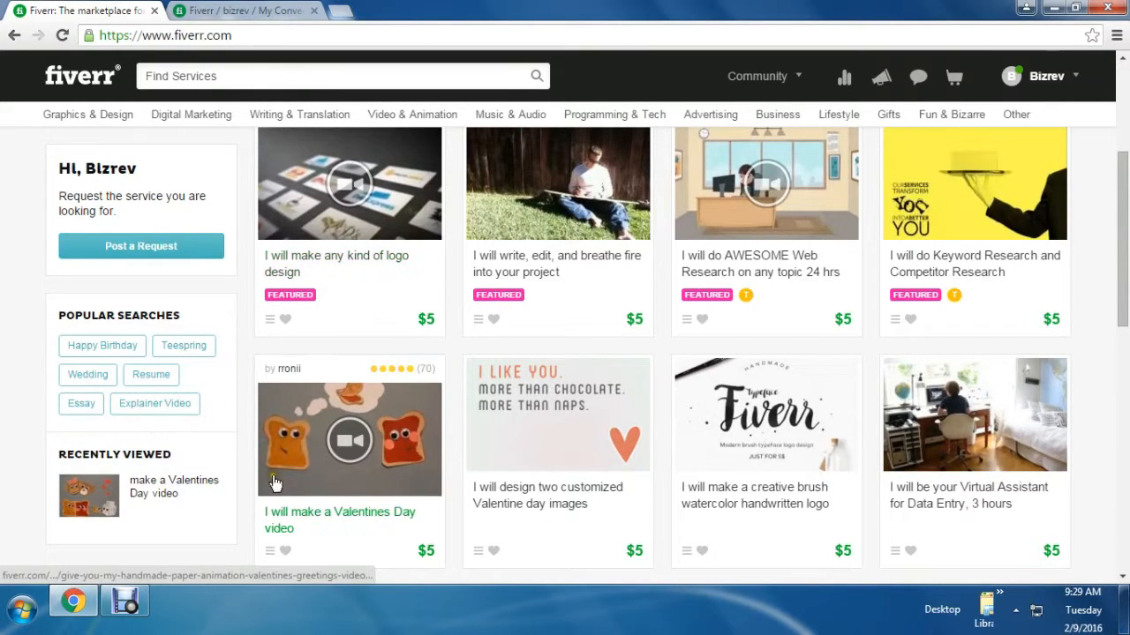
pyautogui.moveTo(481, 521)
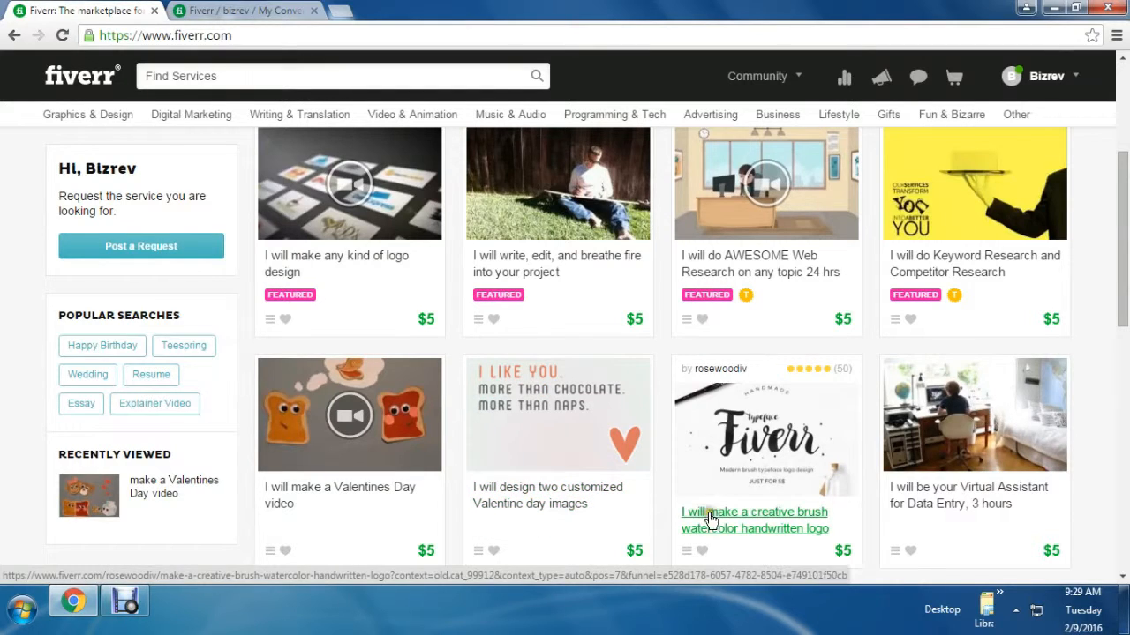
pyautogui.moveTo(836, 547)
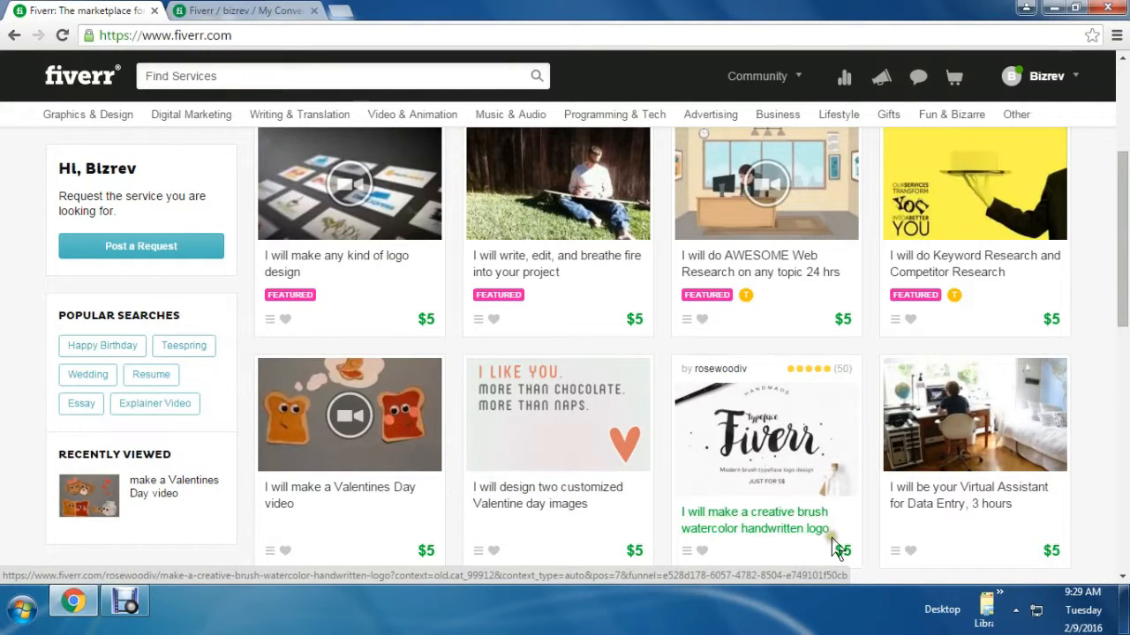
pyautogui.scroll(-3)
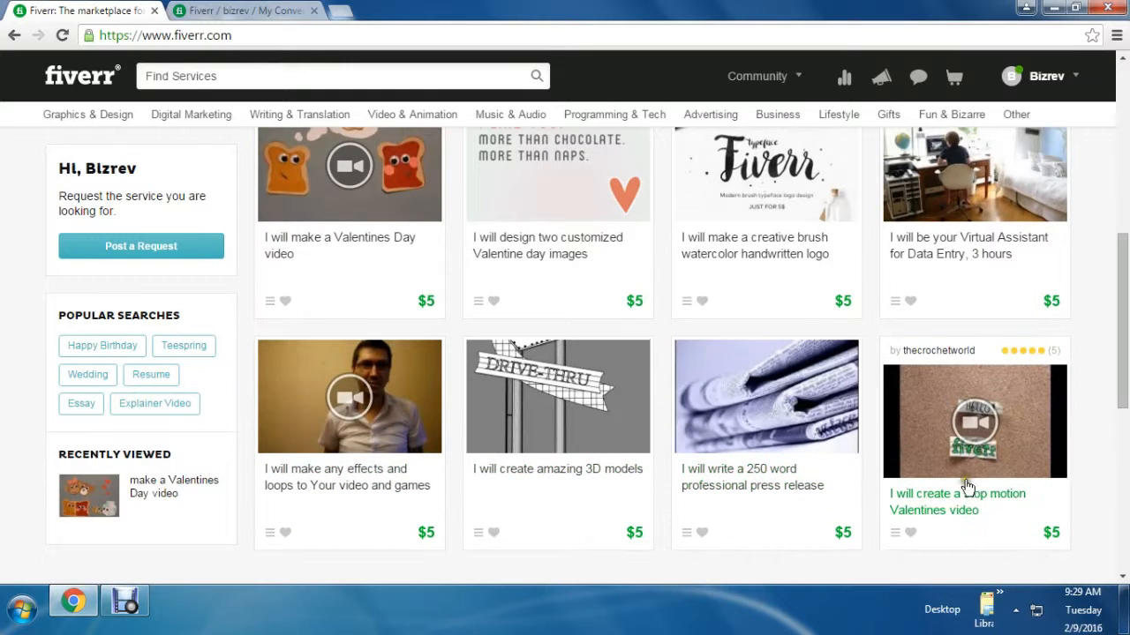
pyautogui.scroll(-3)
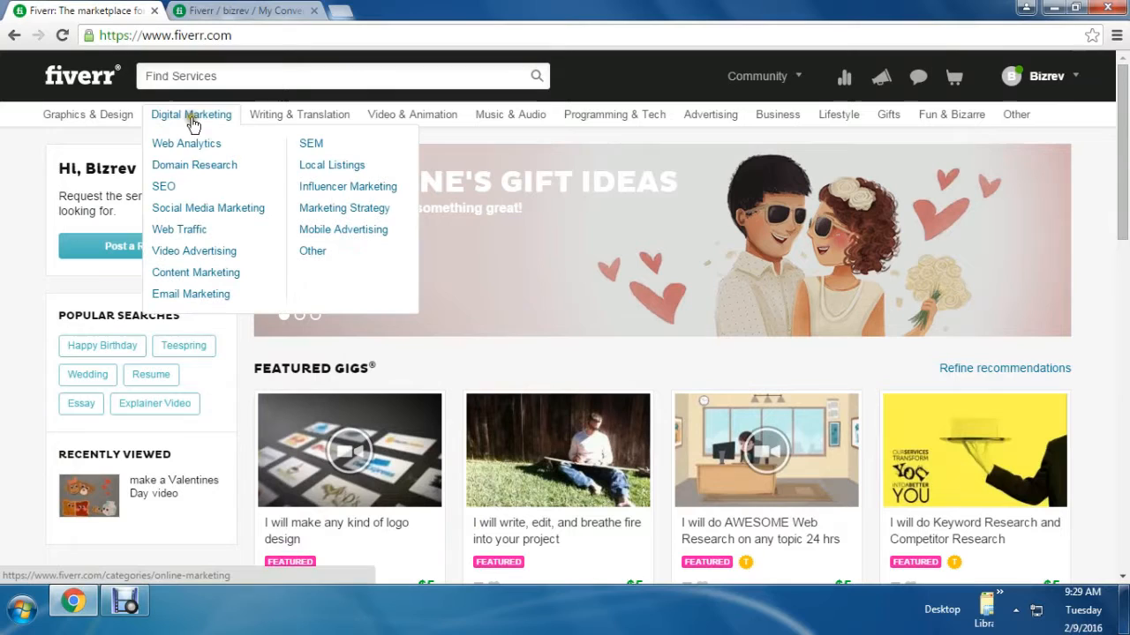
pyautogui.moveTo(194, 165)
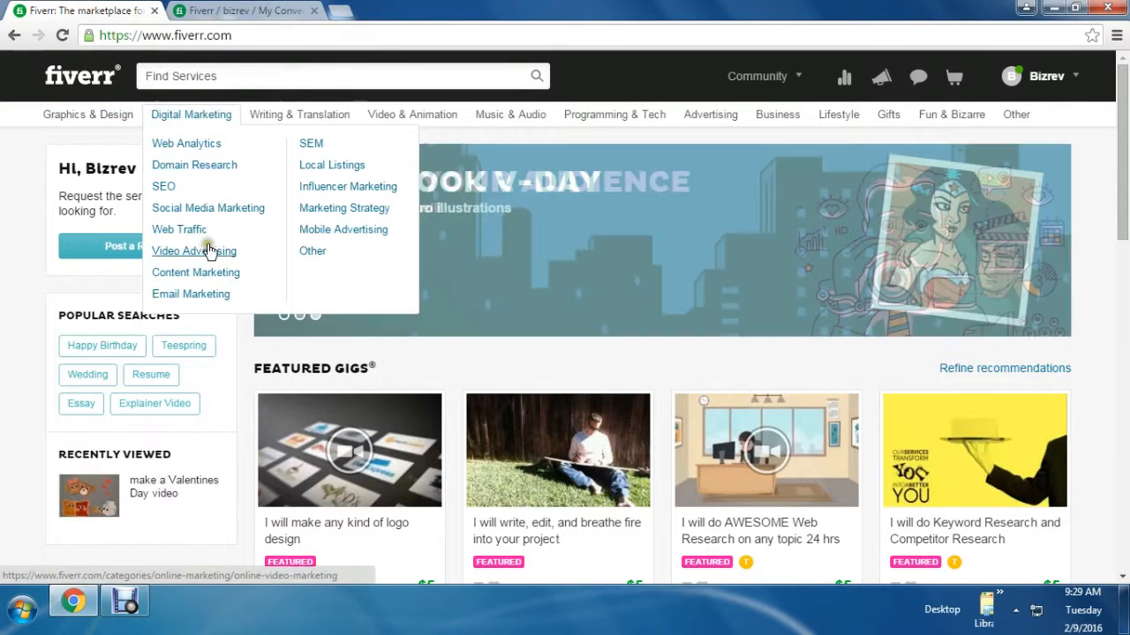
pyautogui.moveTo(87, 114)
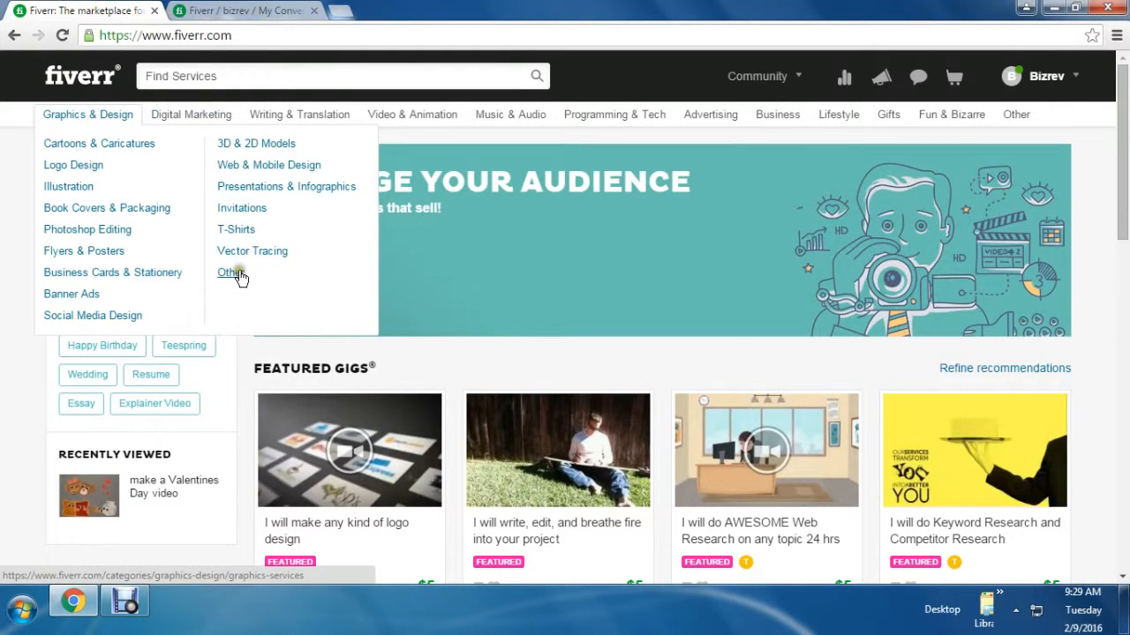
pyautogui.moveTo(299, 114)
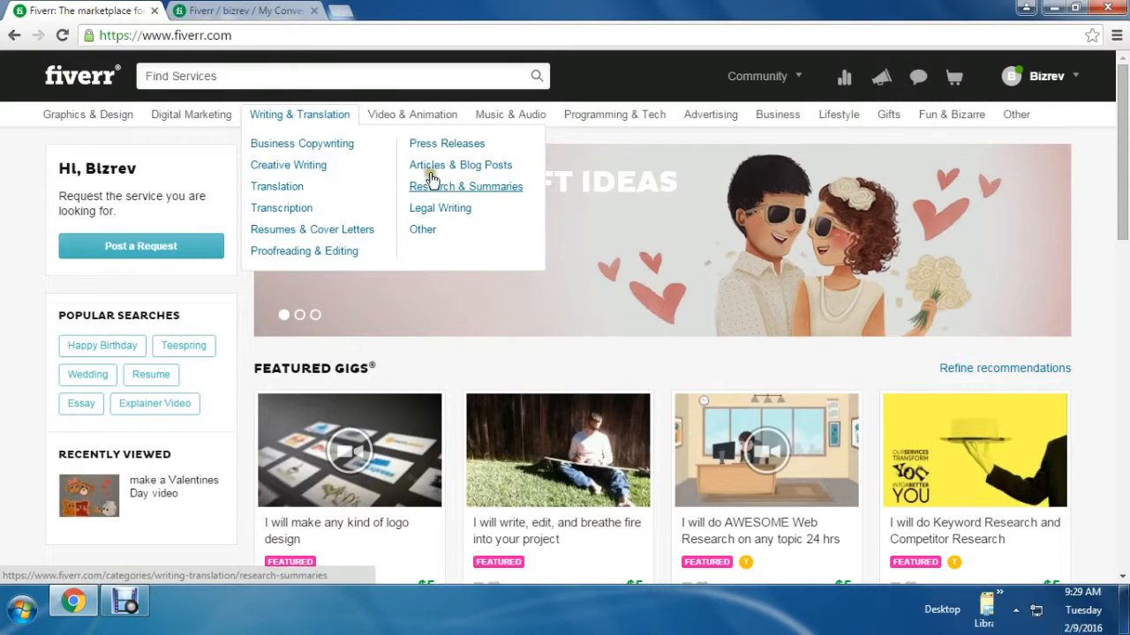
pyautogui.moveTo(413, 114)
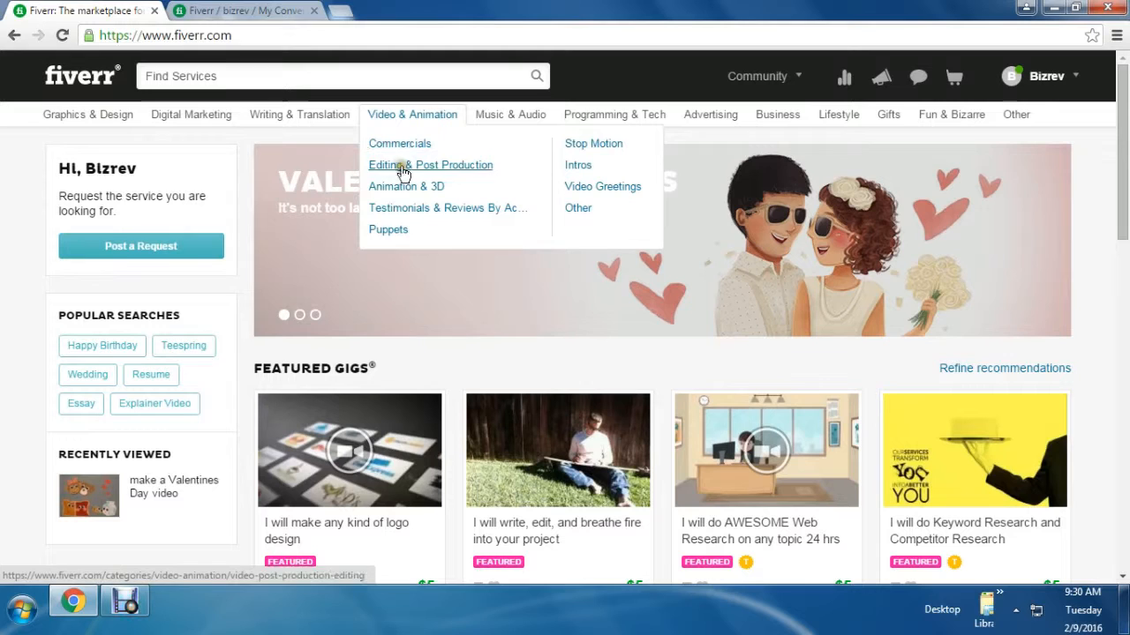
pyautogui.moveTo(593, 143)
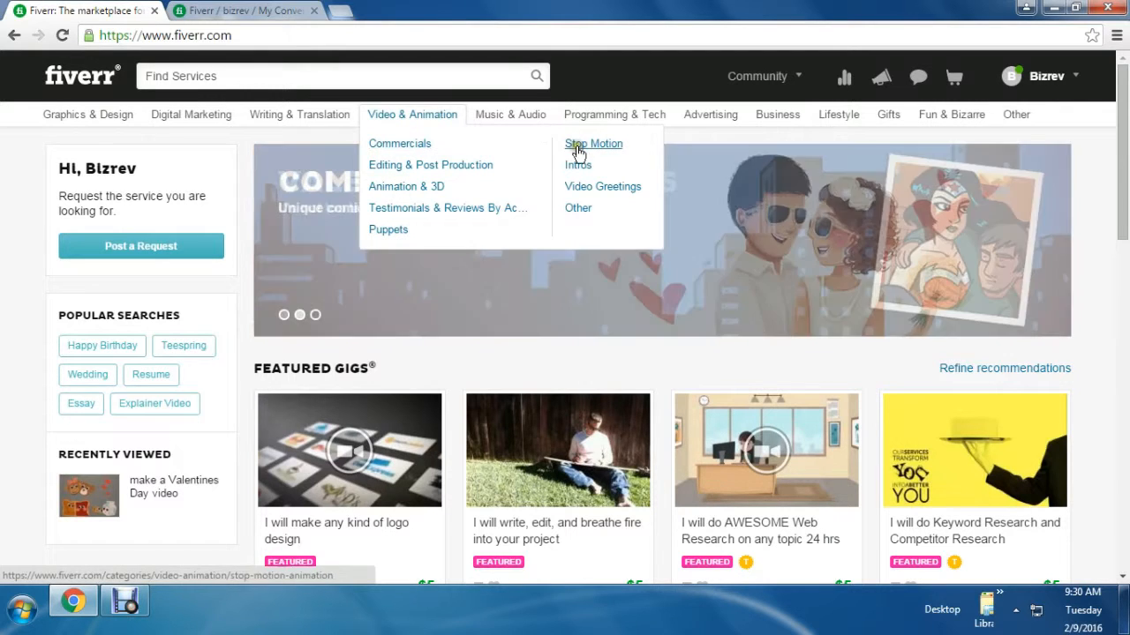
pyautogui.moveTo(615, 114)
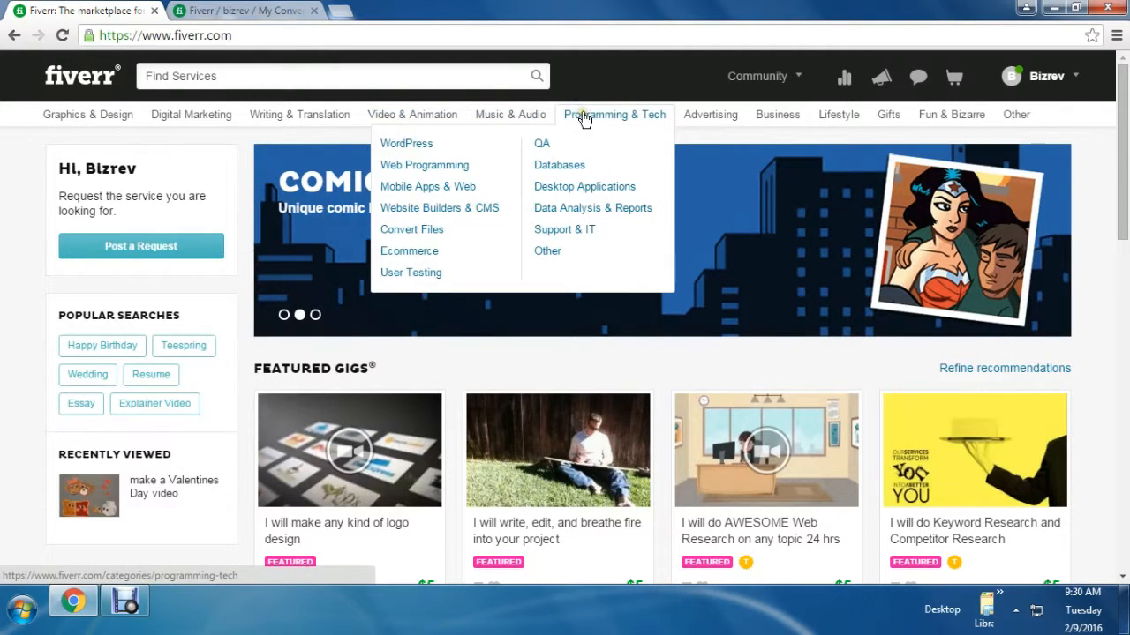
pyautogui.moveTo(410, 272)
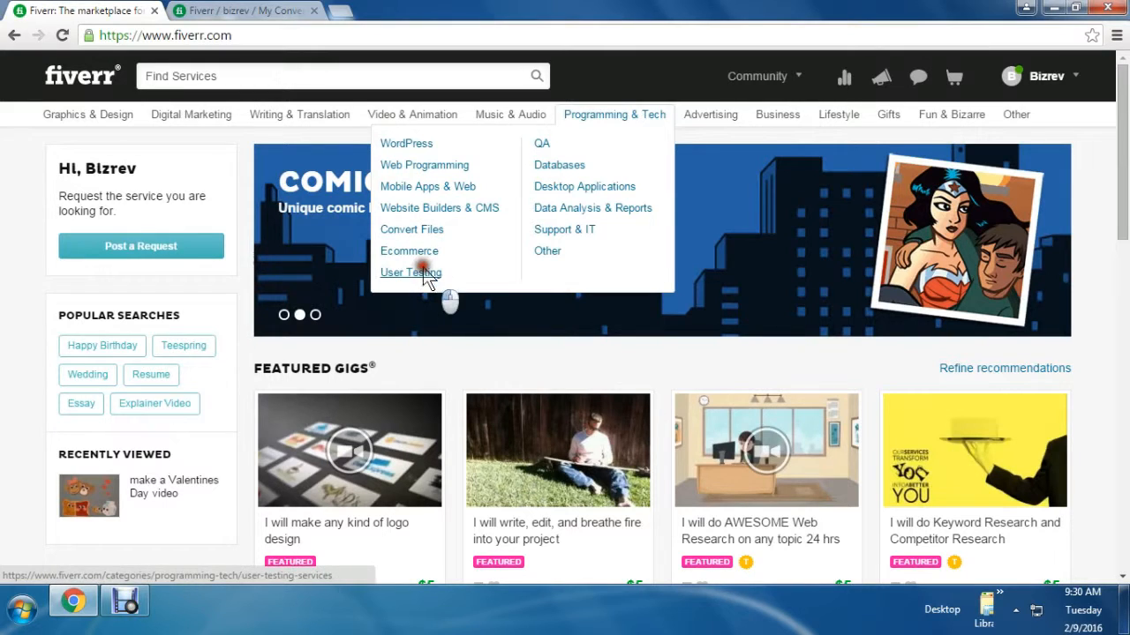
pyautogui.click(410, 272)
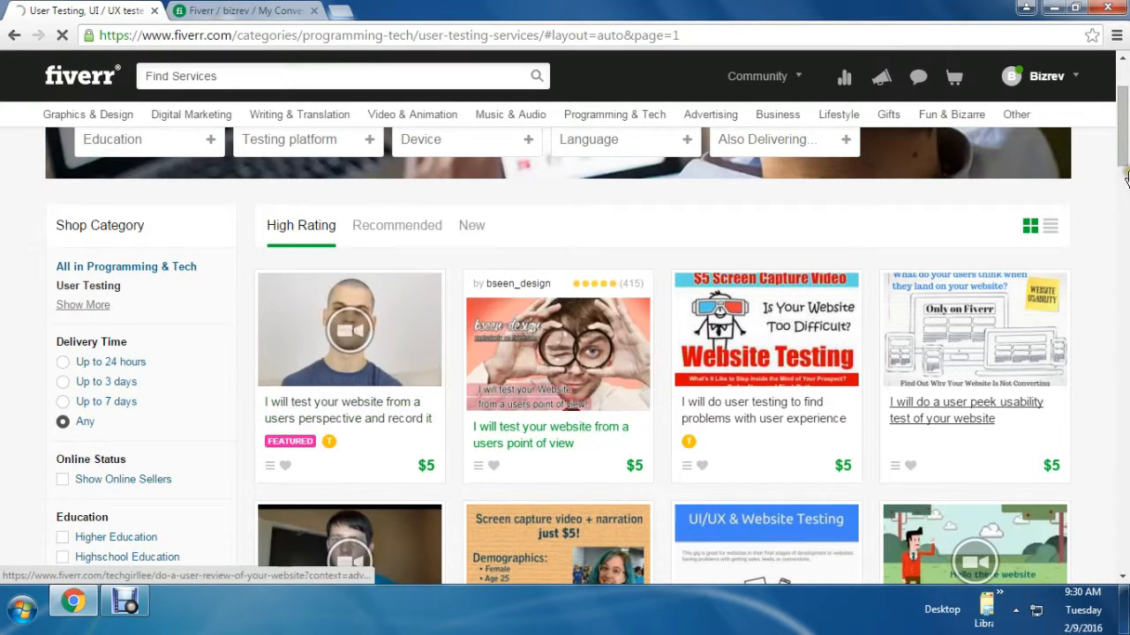
pyautogui.scroll(-3)
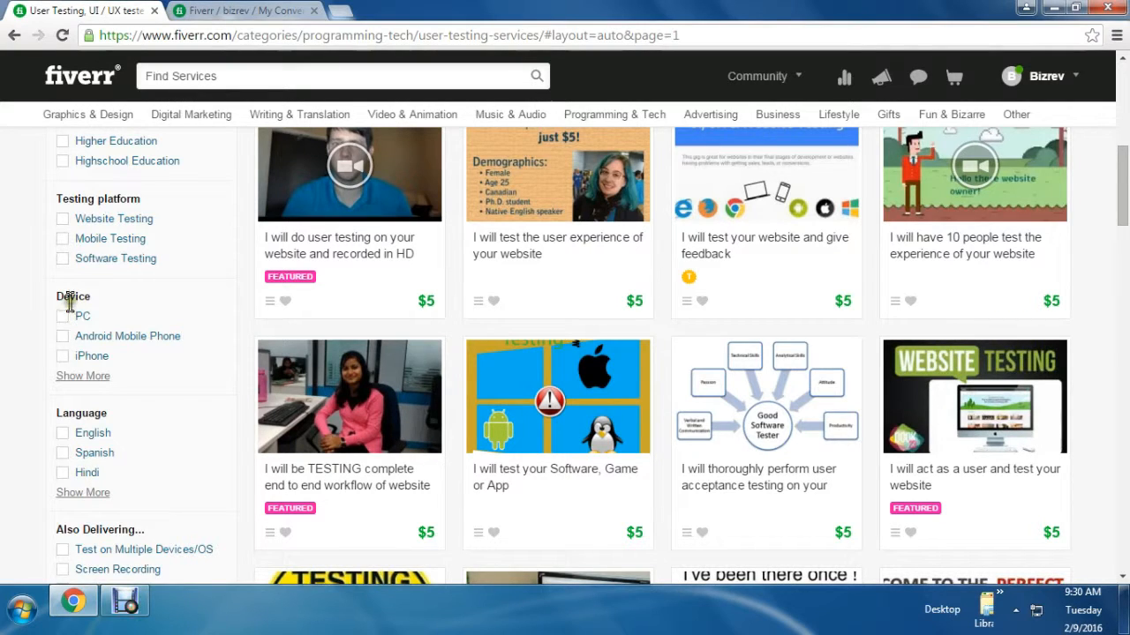
pyautogui.moveTo(106, 569)
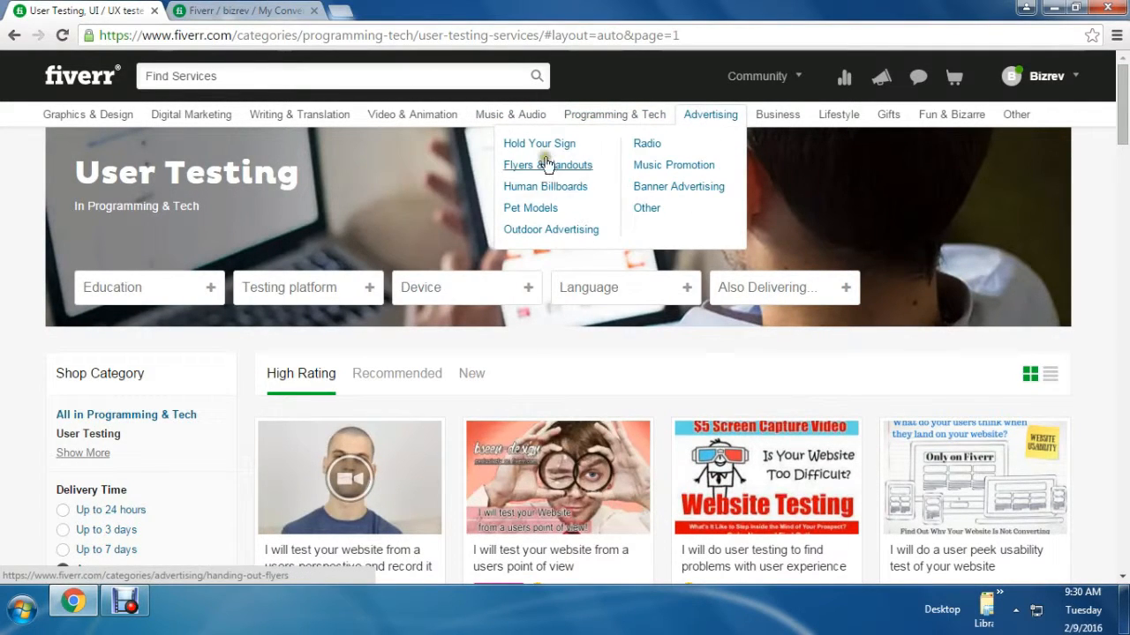
pyautogui.moveTo(776, 115)
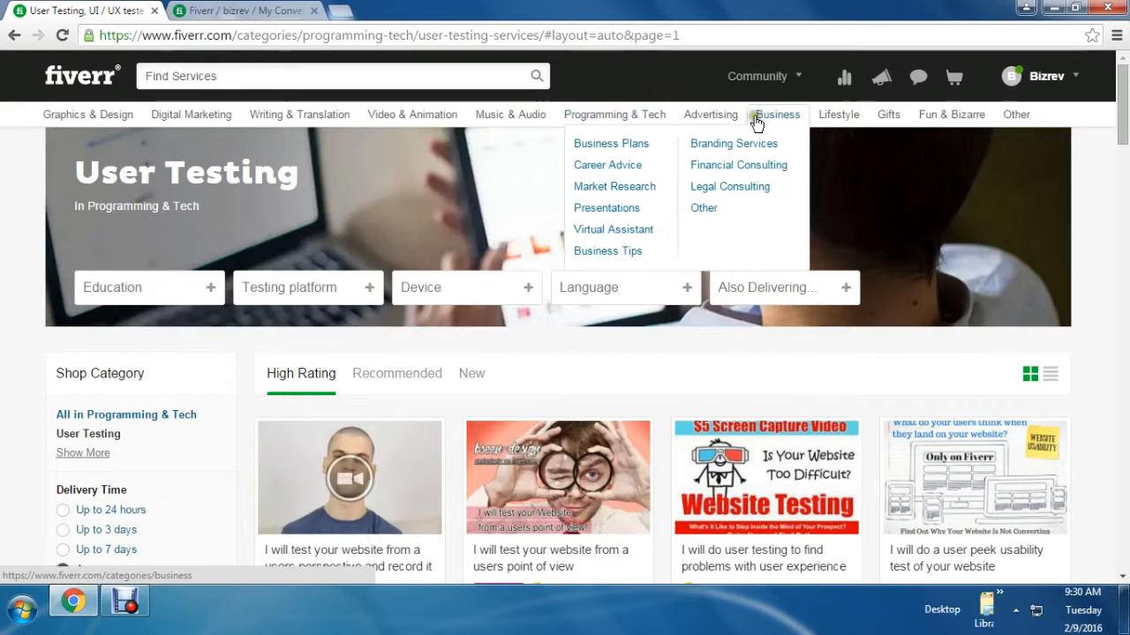
# Open Business > Business Plans and scroll through the $5 business-plan and SEO-report gigs.
pyautogui.click(610, 143)
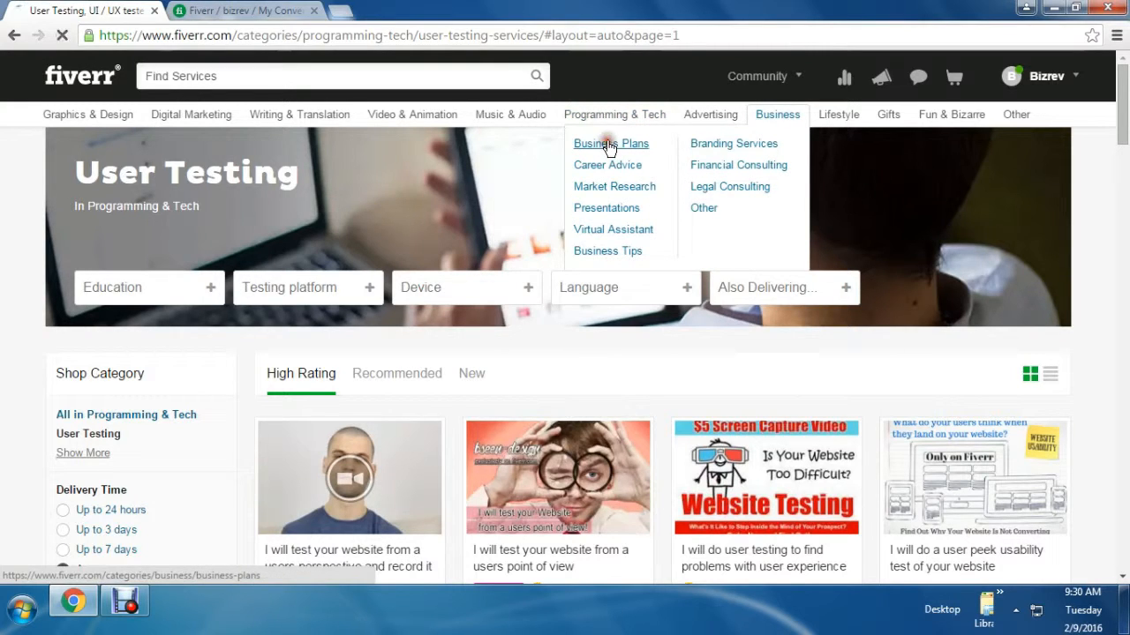
pyautogui.click(610, 143)
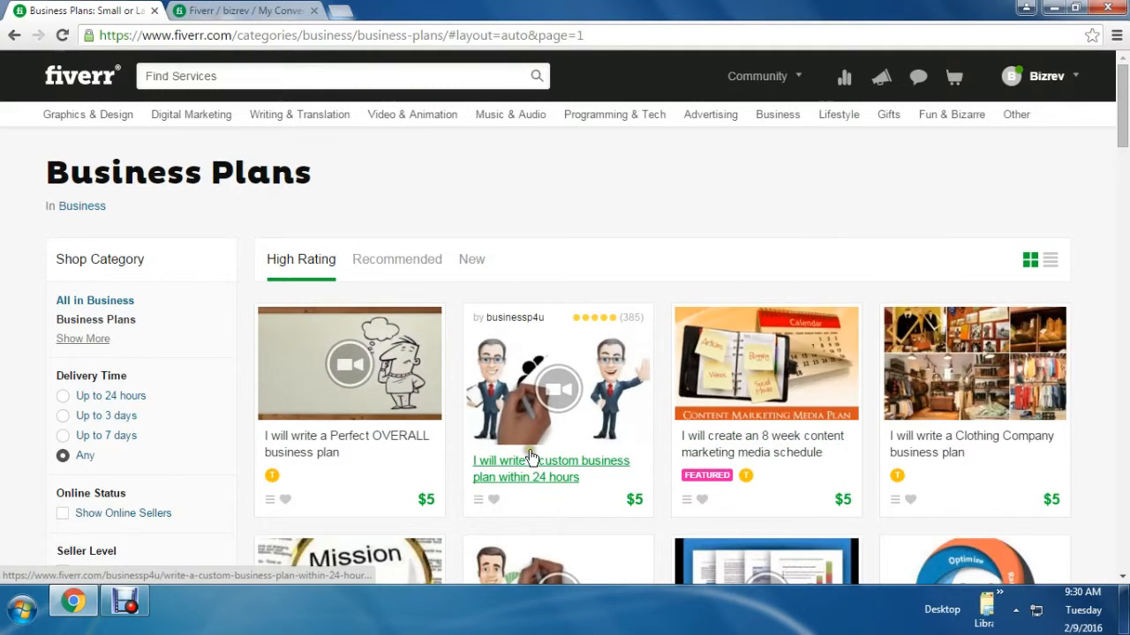
pyautogui.click(541, 467)
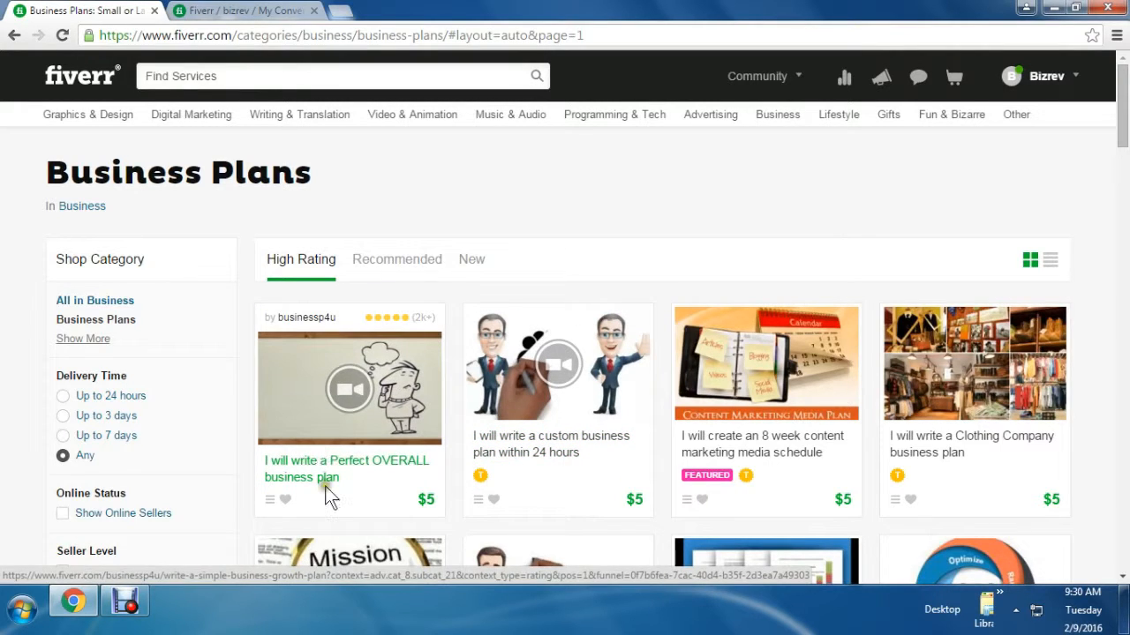
pyautogui.moveTo(734, 459)
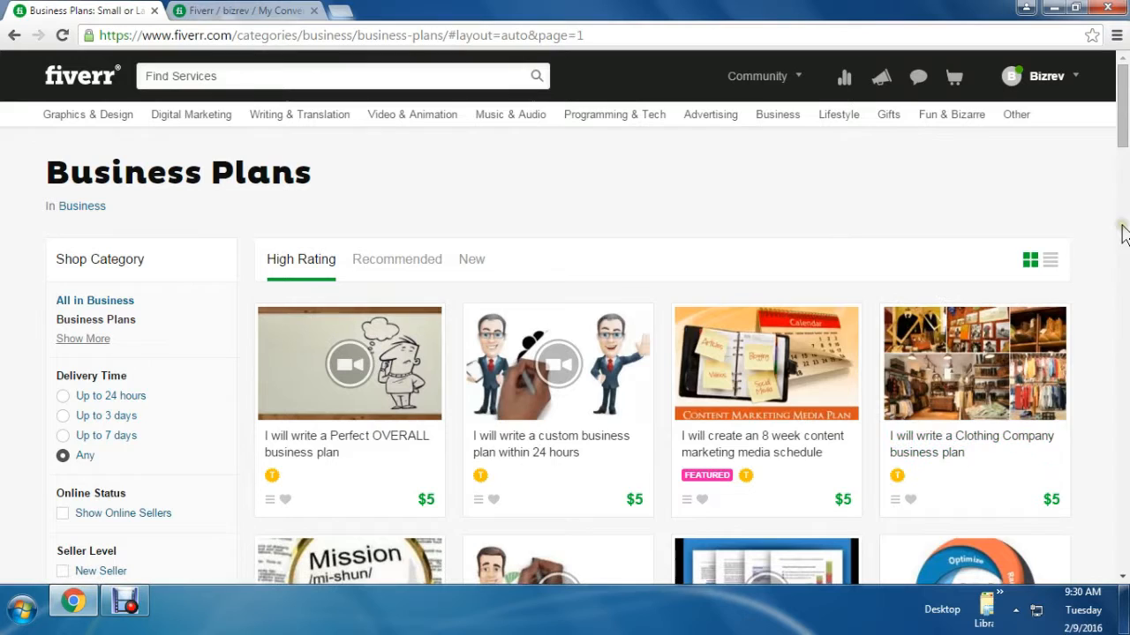
pyautogui.scroll(-3)
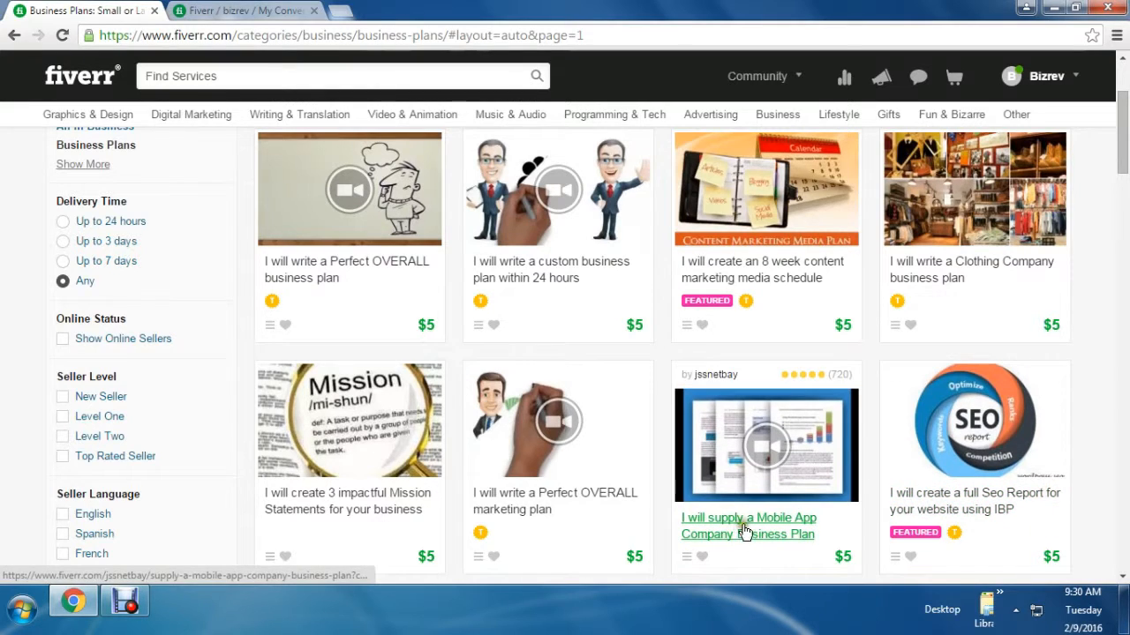
pyautogui.moveTo(783, 547)
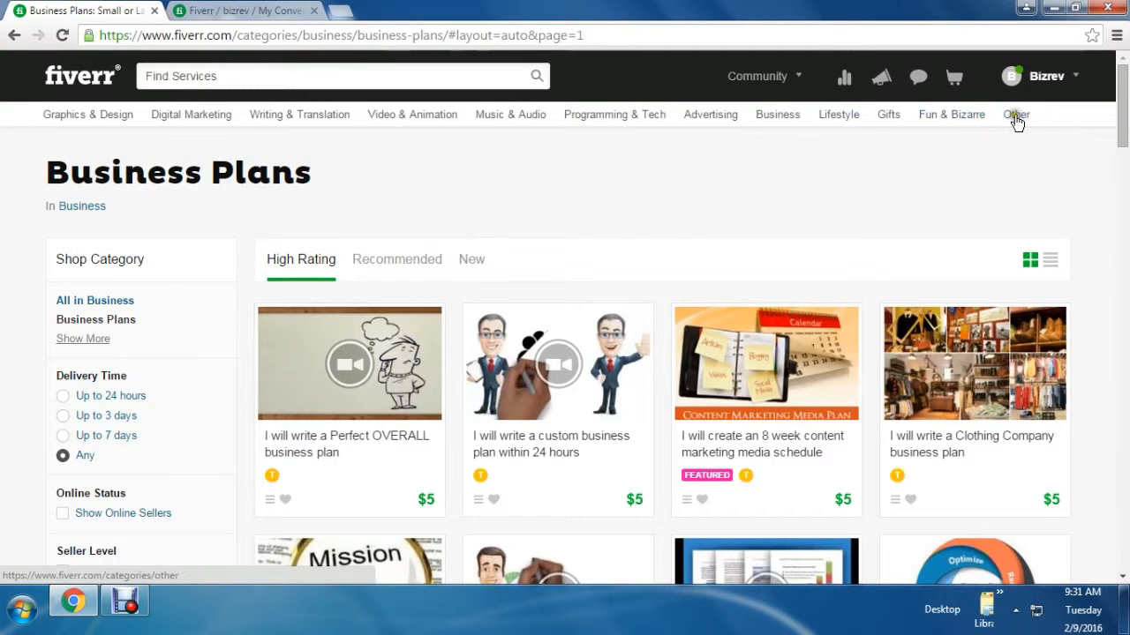
pyautogui.click(1039, 76)
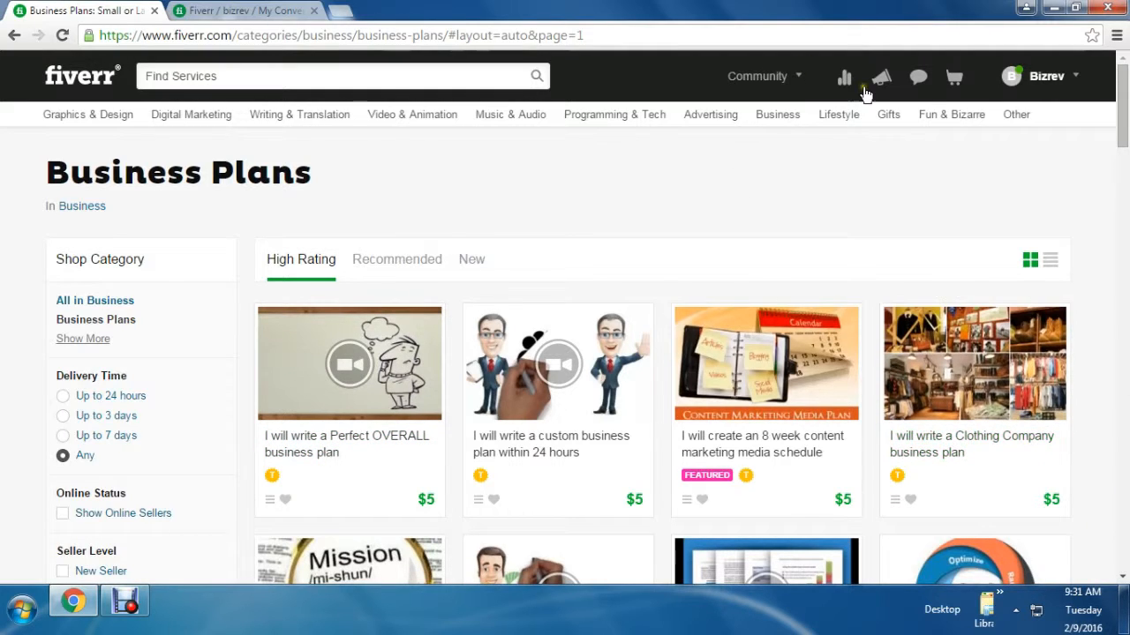
pyautogui.moveTo(881, 77)
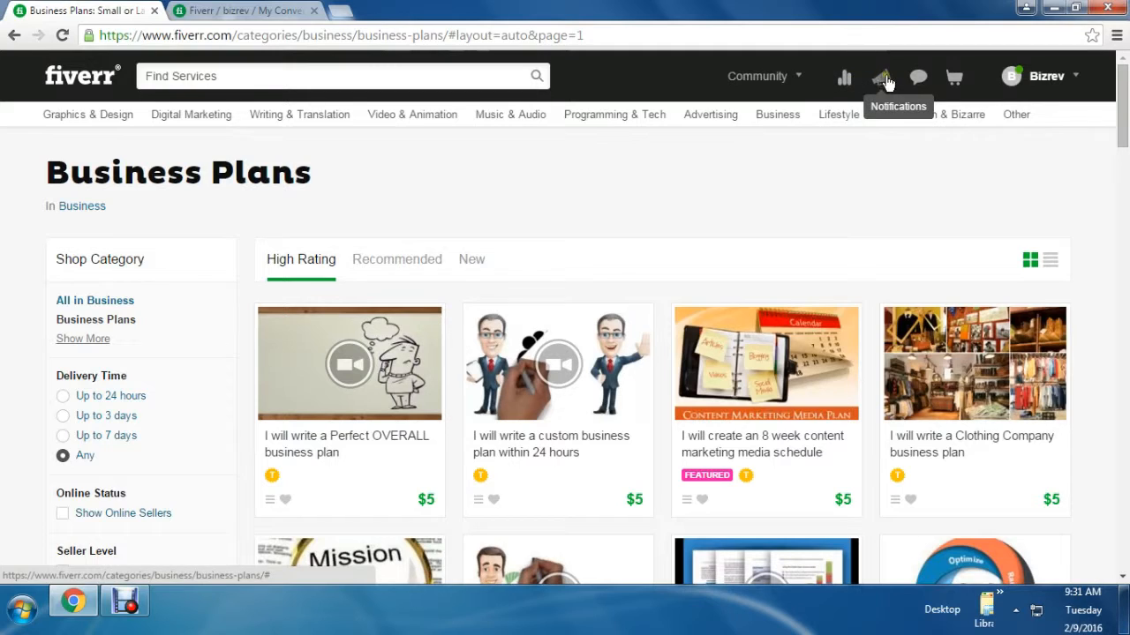
pyautogui.moveTo(953, 78)
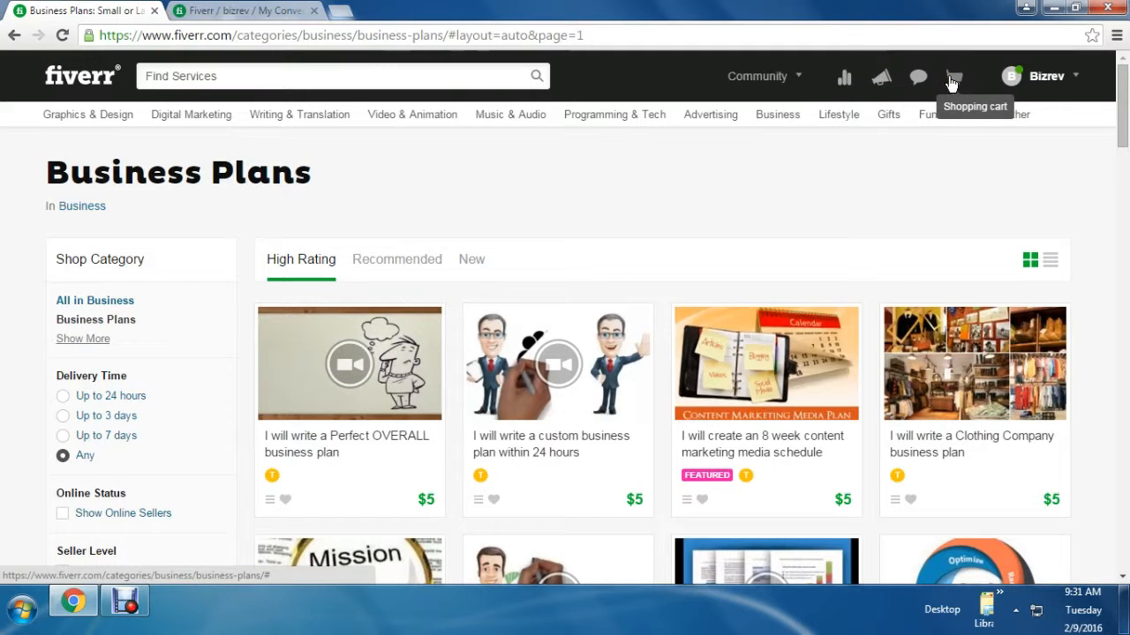
pyautogui.click(952, 76)
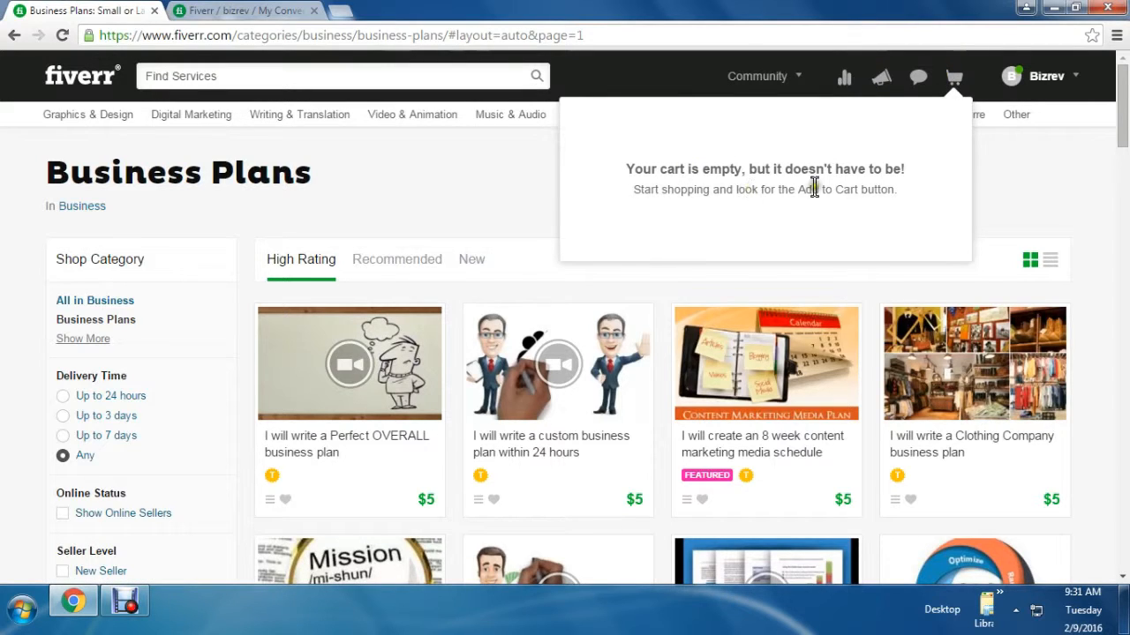
pyautogui.moveTo(874, 176)
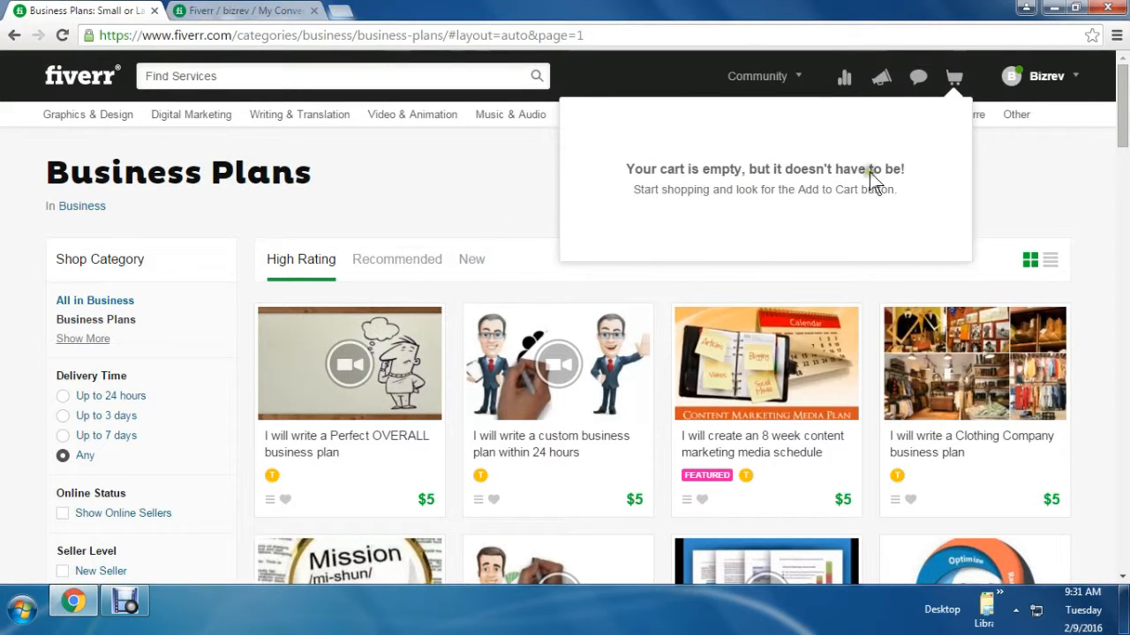
pyautogui.moveTo(600, 137)
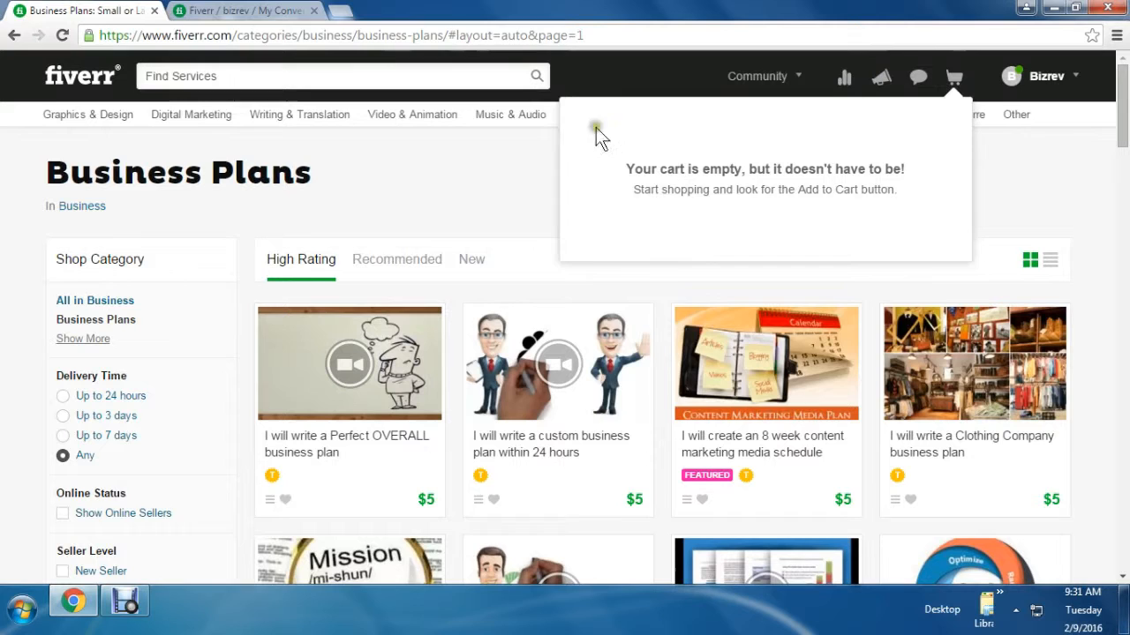
pyautogui.moveTo(428, 247)
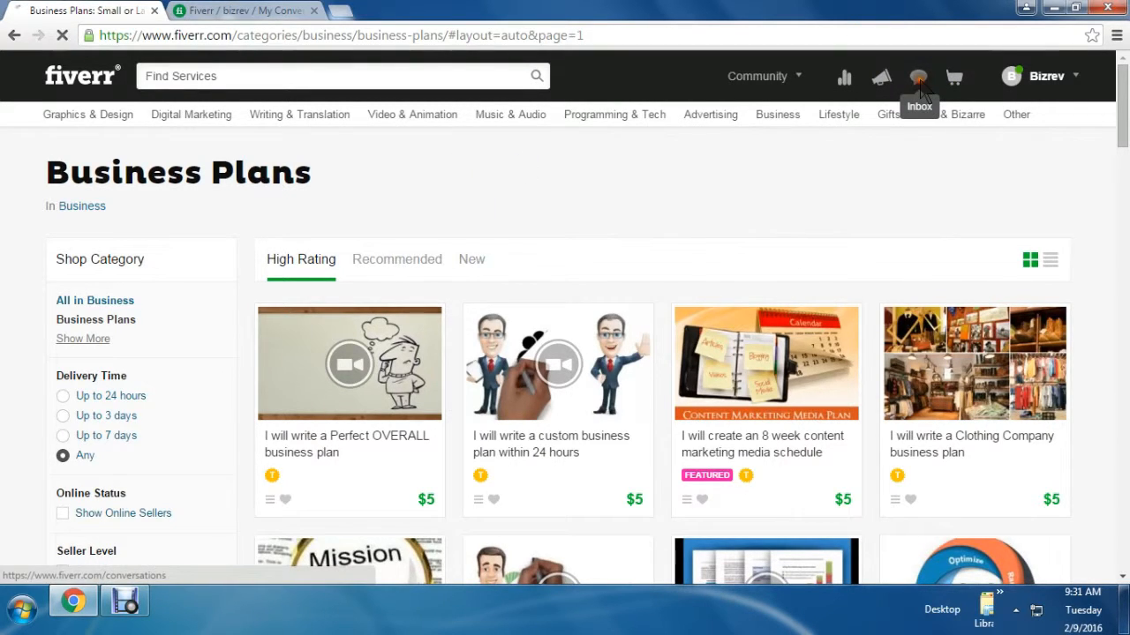
# Check the empty inbox, then go to the Start Selling page.
pyautogui.click(918, 76)
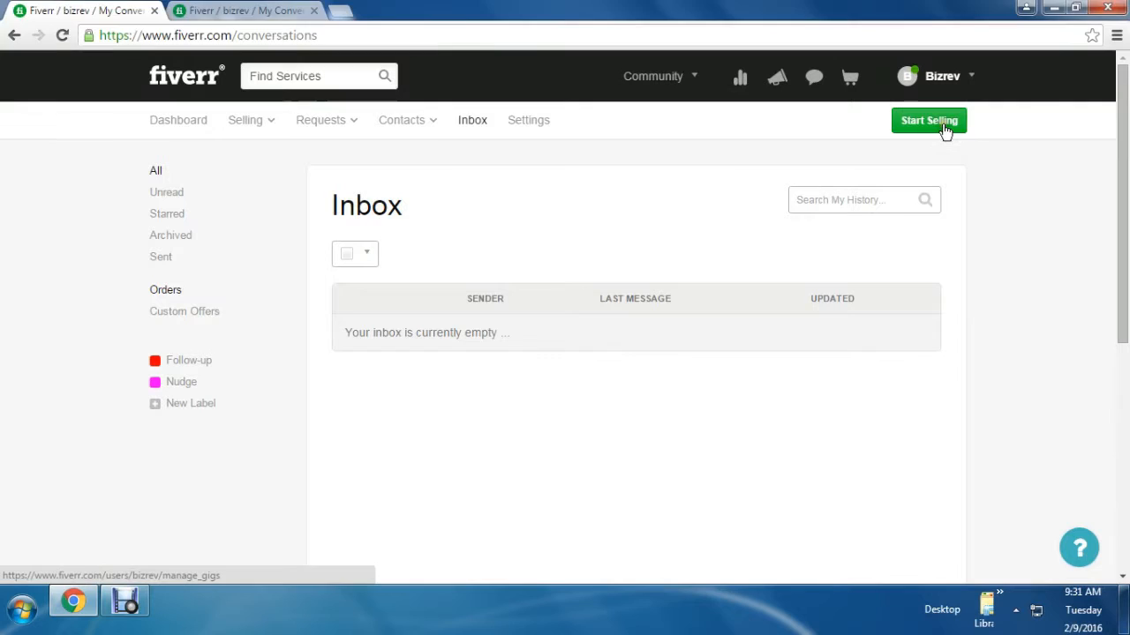
pyautogui.click(929, 120)
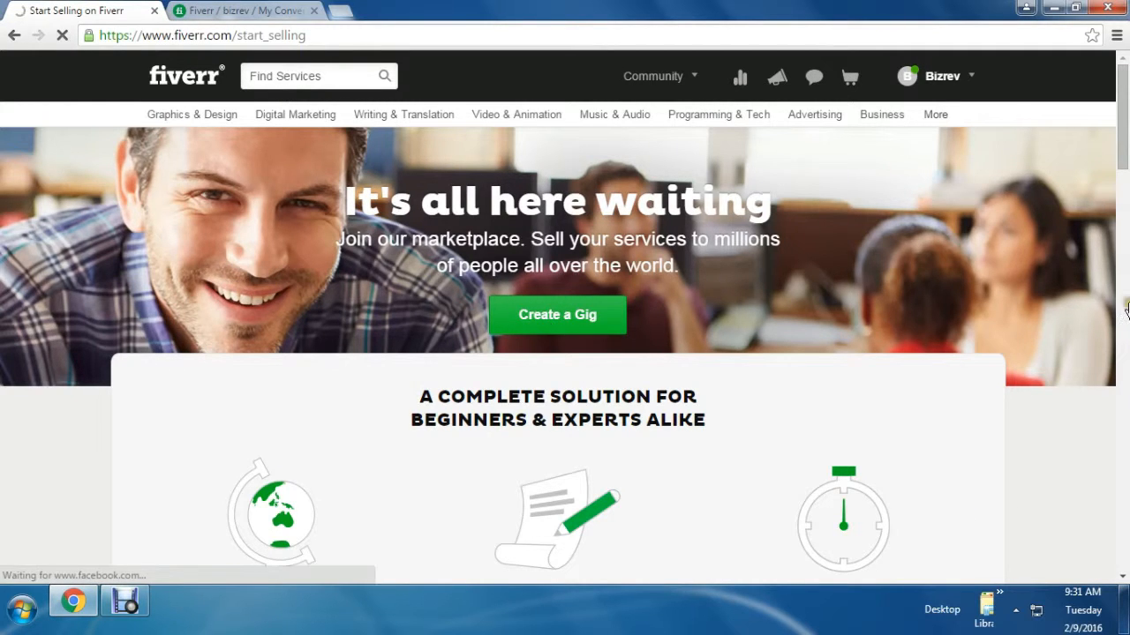
# Review the Start Selling page and begin a new gig with Create a Gig.
pyautogui.scroll(-3)
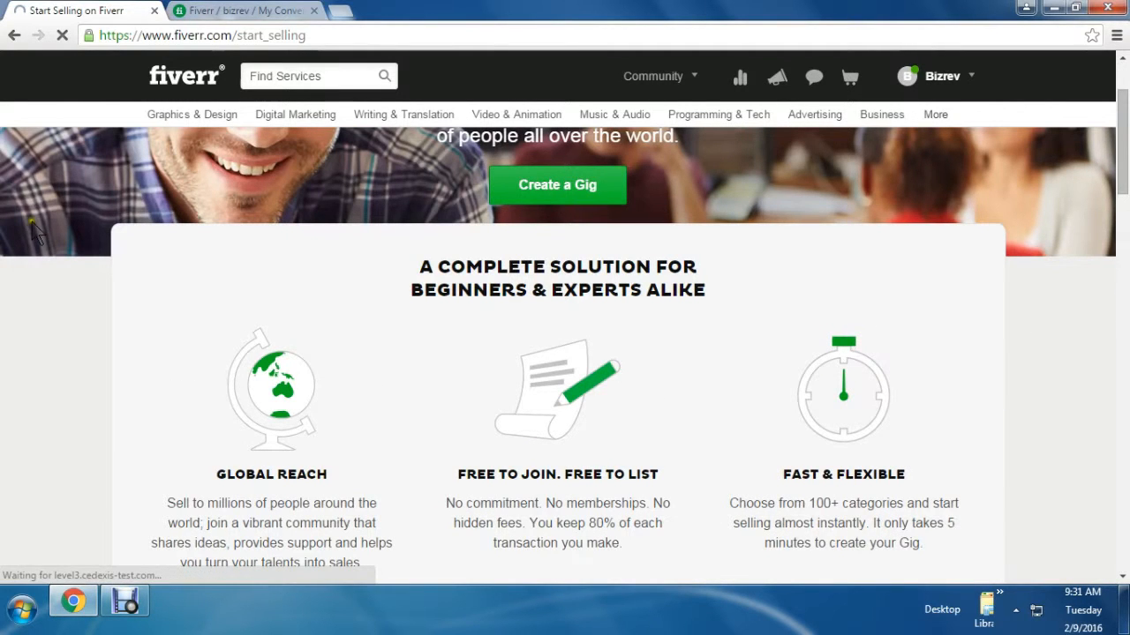
pyautogui.click(556, 184)
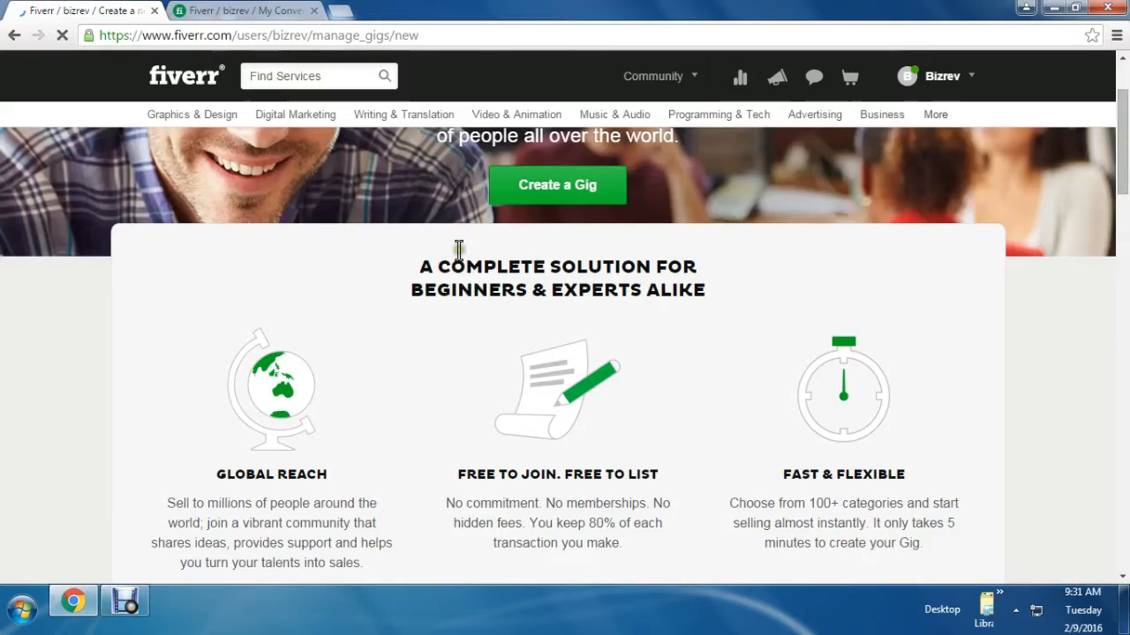
# Enter 'Write a cover letter' as the gig title after the 'I will' prefix.
pyautogui.click(557, 184)
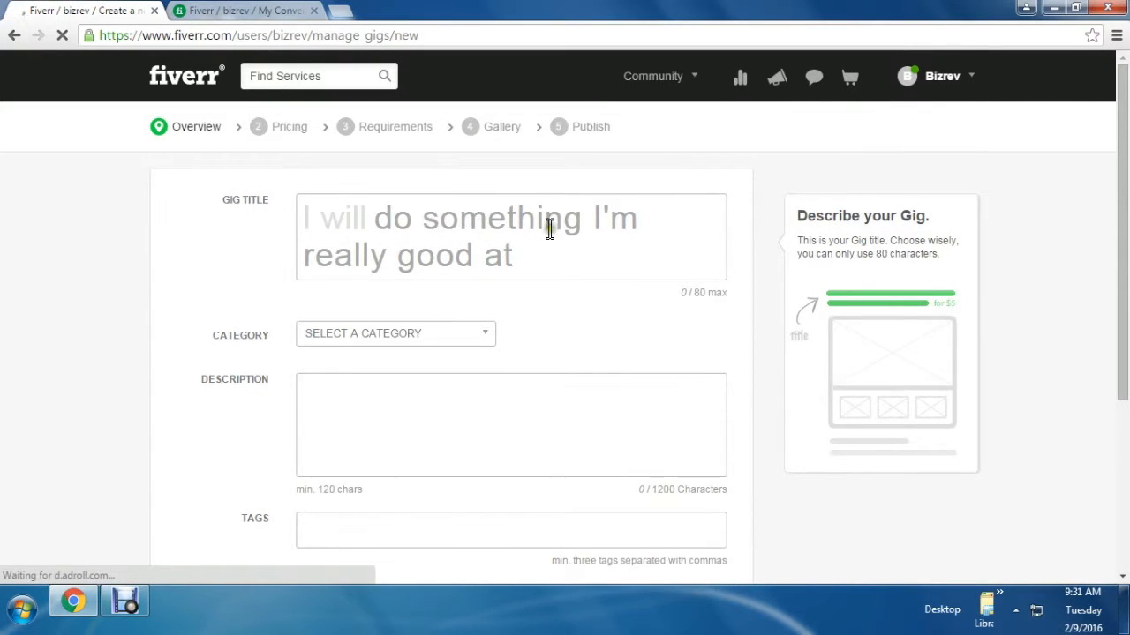
pyautogui.click(398, 242)
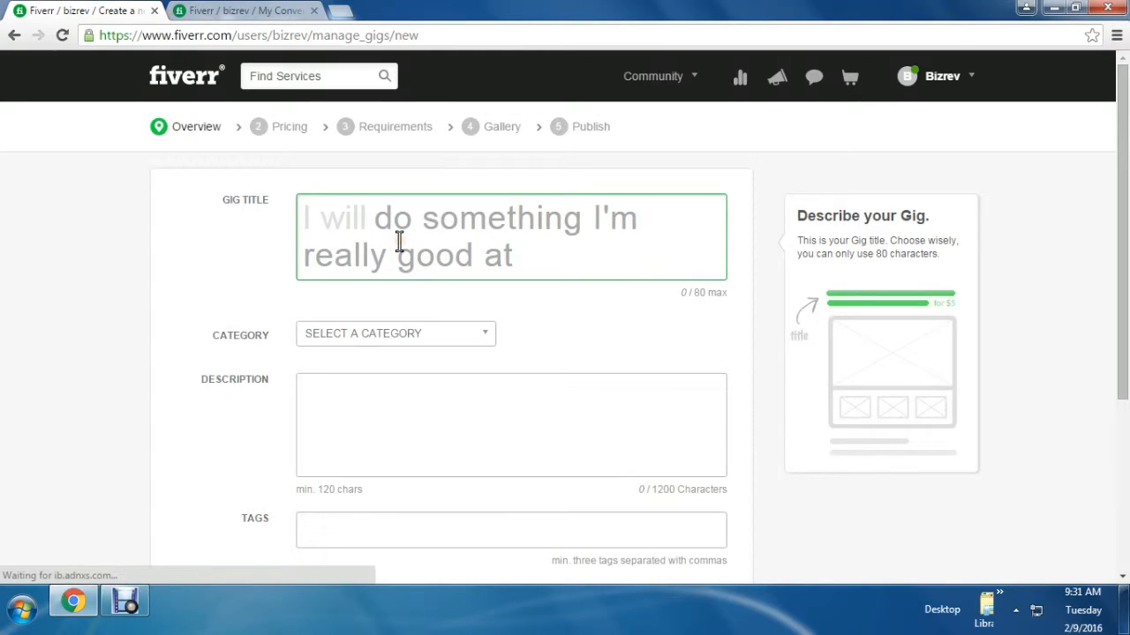
pyautogui.click(374, 218)
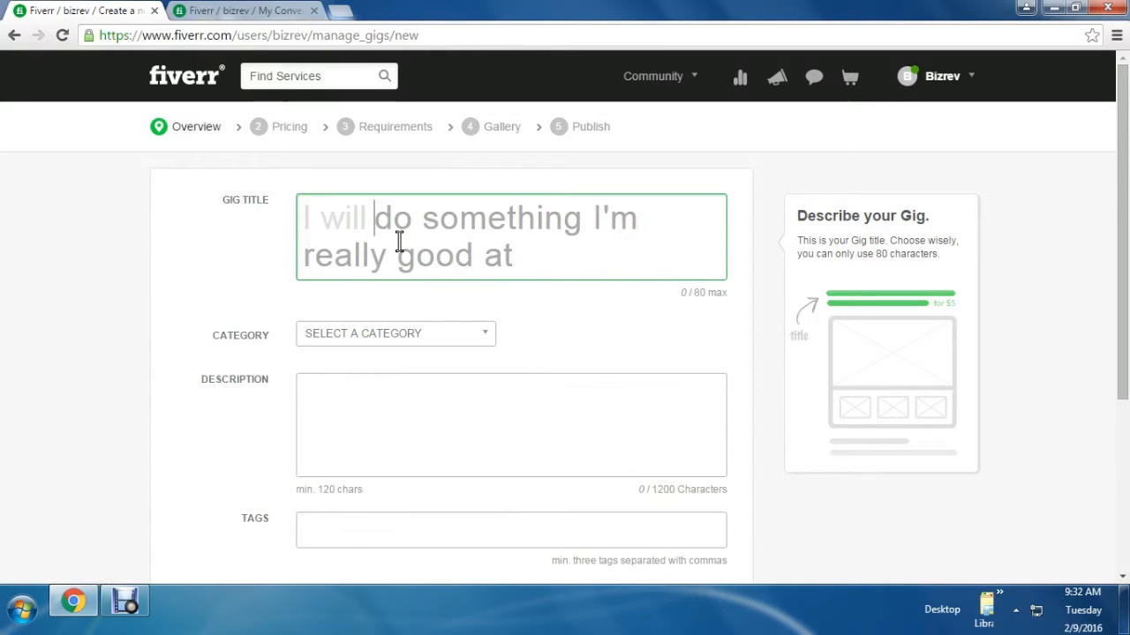
pyautogui.write('wRIT')
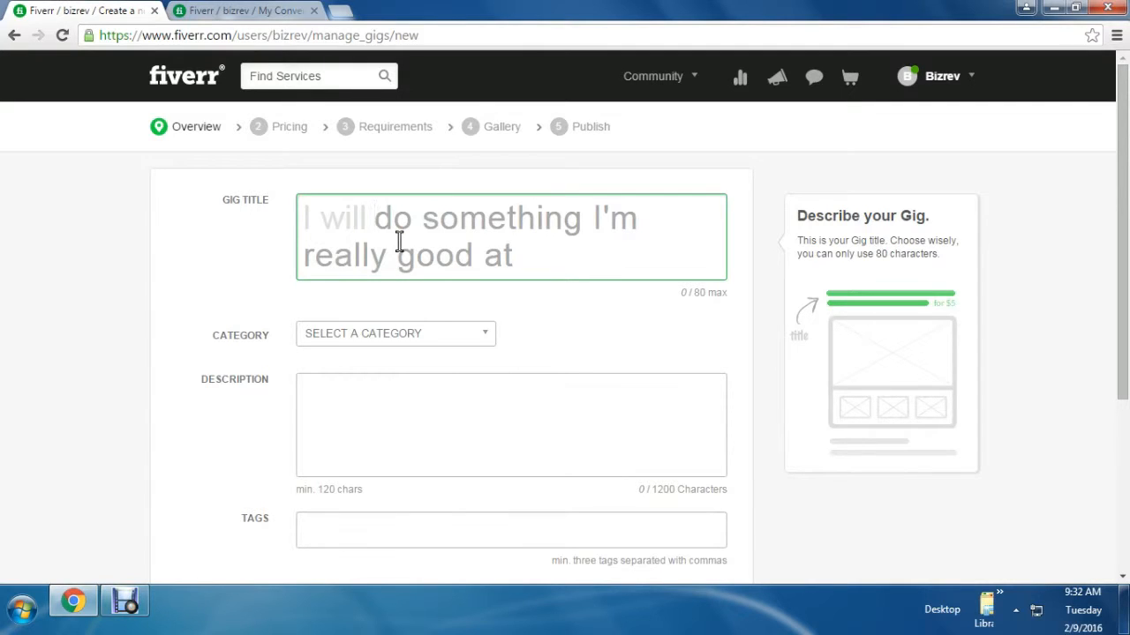
pyautogui.write('Write a c')
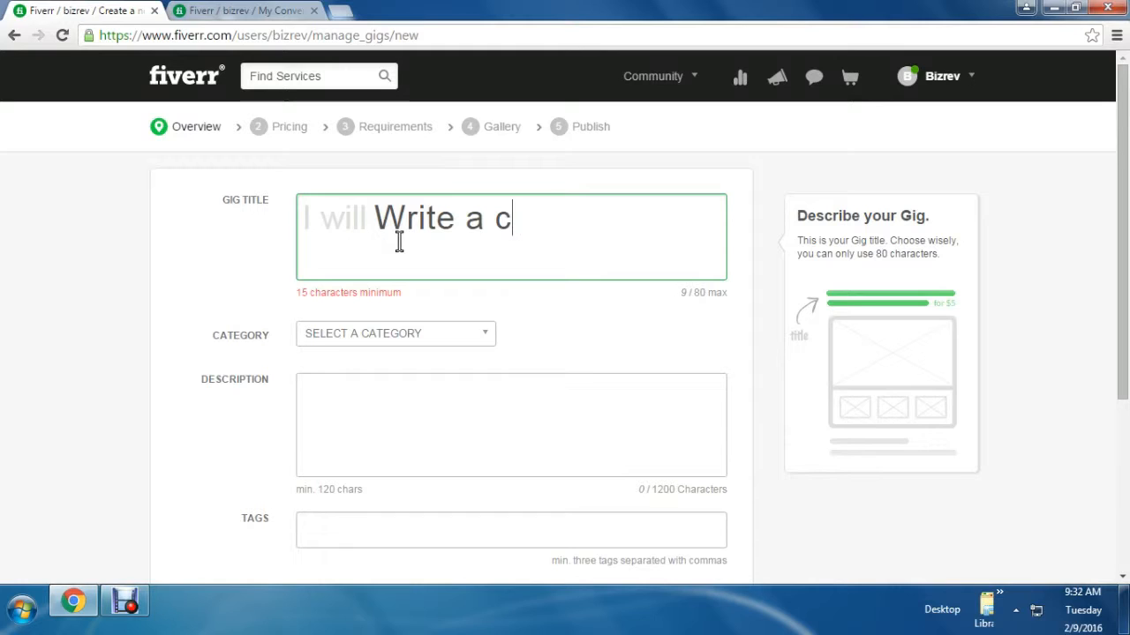
pyautogui.write('over lett')
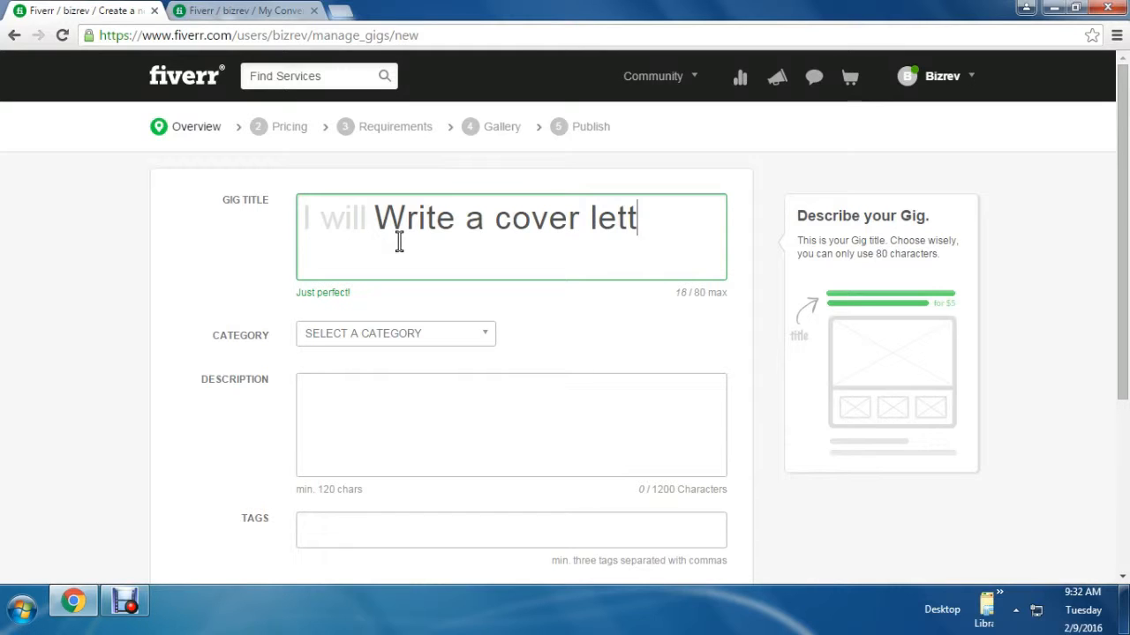
pyautogui.write('er')
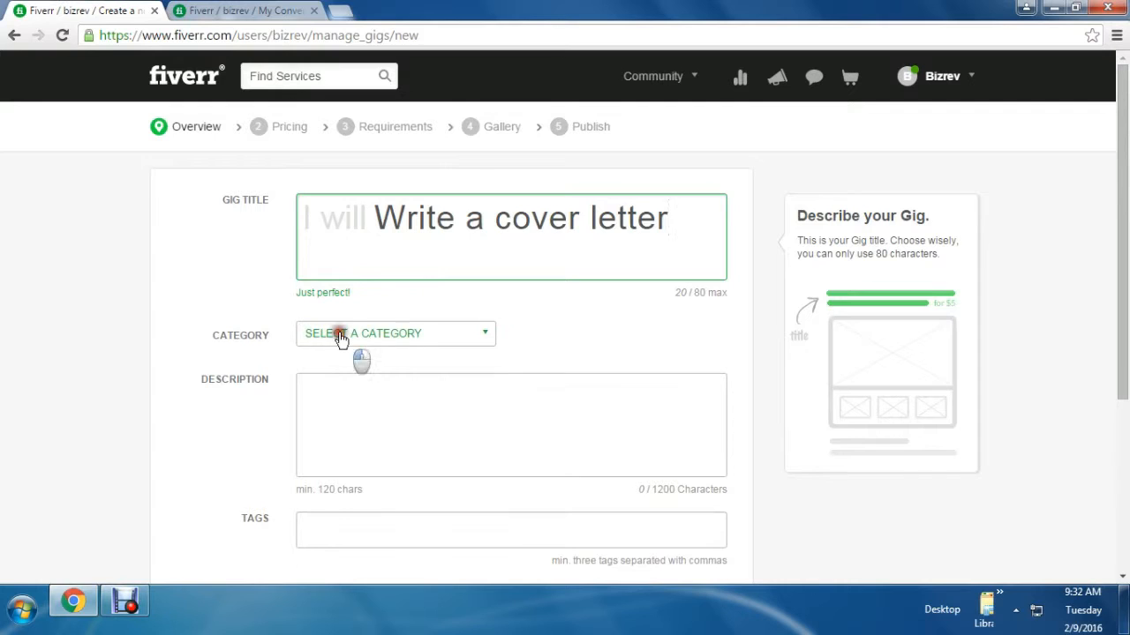
# Set the gig category to Writing & Translation with subcategory Resumes & Cover Letters.
pyautogui.click(395, 333)
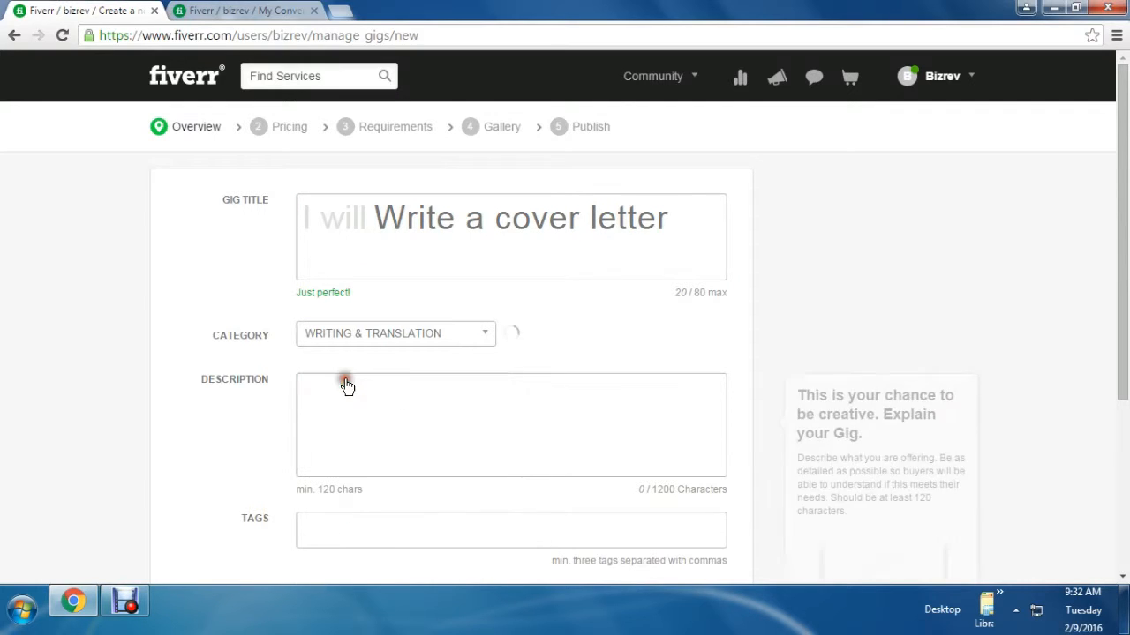
pyautogui.click(395, 334)
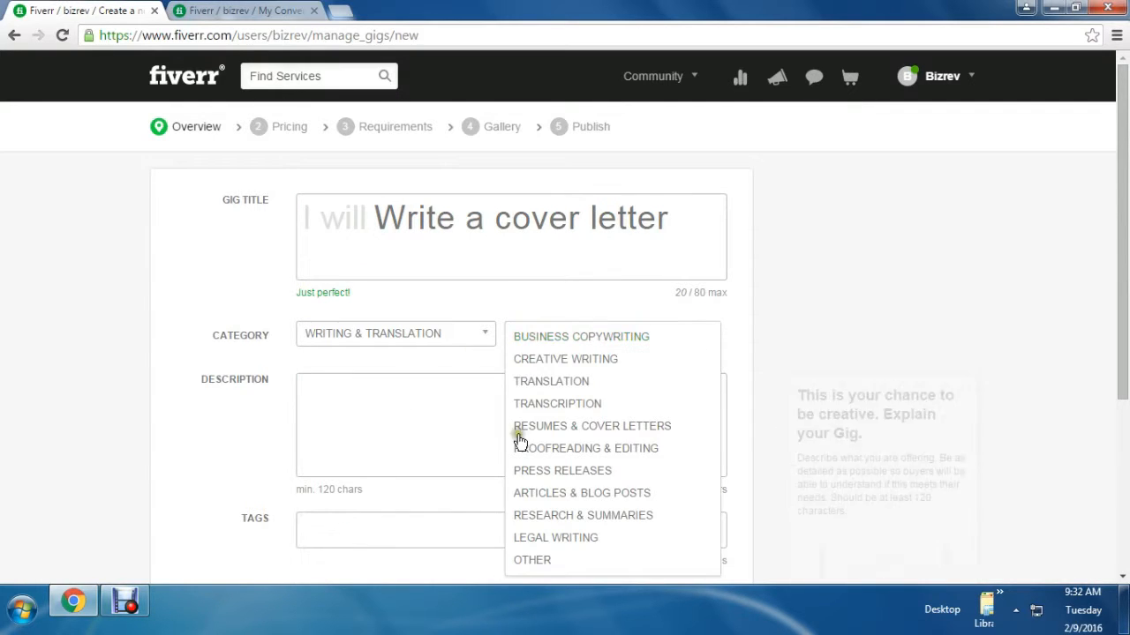
pyautogui.click(592, 425)
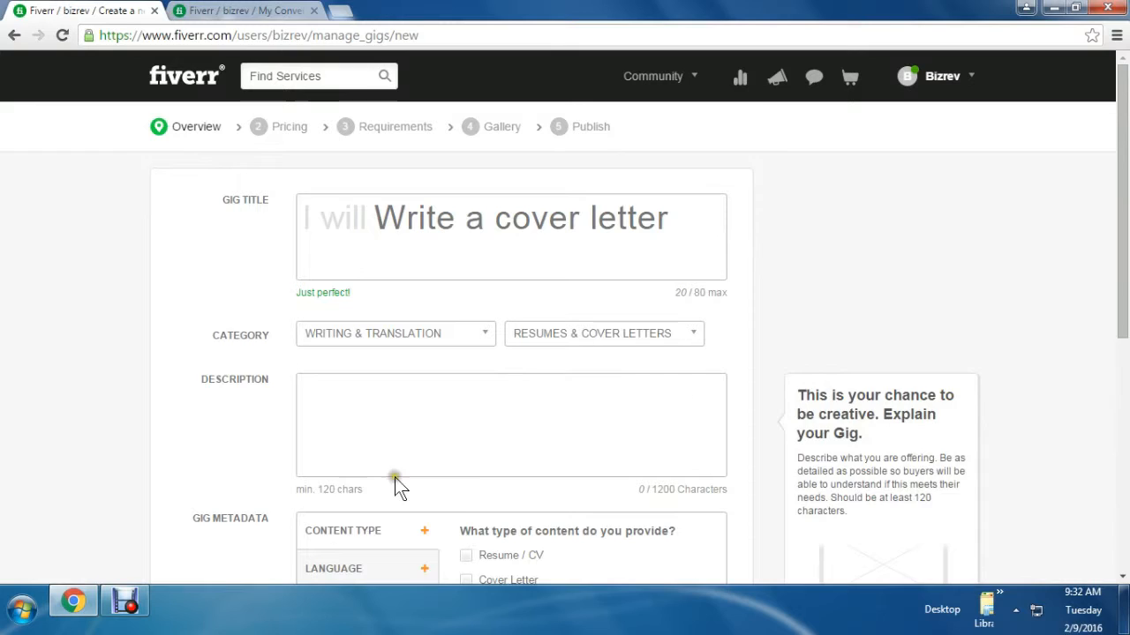
# Tick Resume / CV and Cover Letter content types and English language, down to Tags.
pyautogui.scroll(-3)
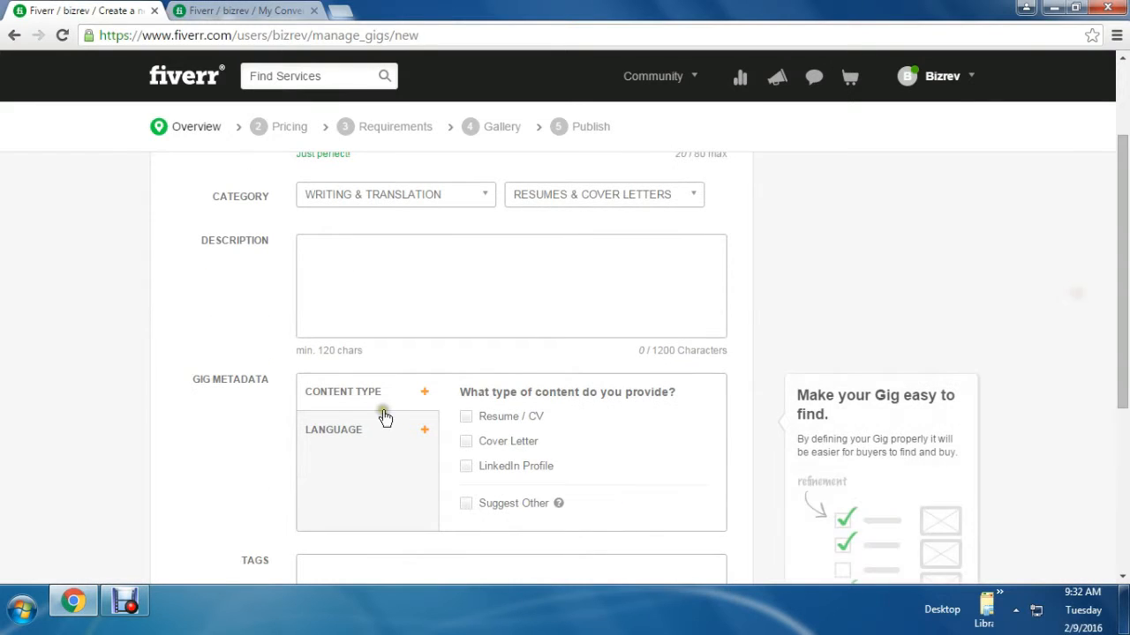
pyautogui.click(466, 416)
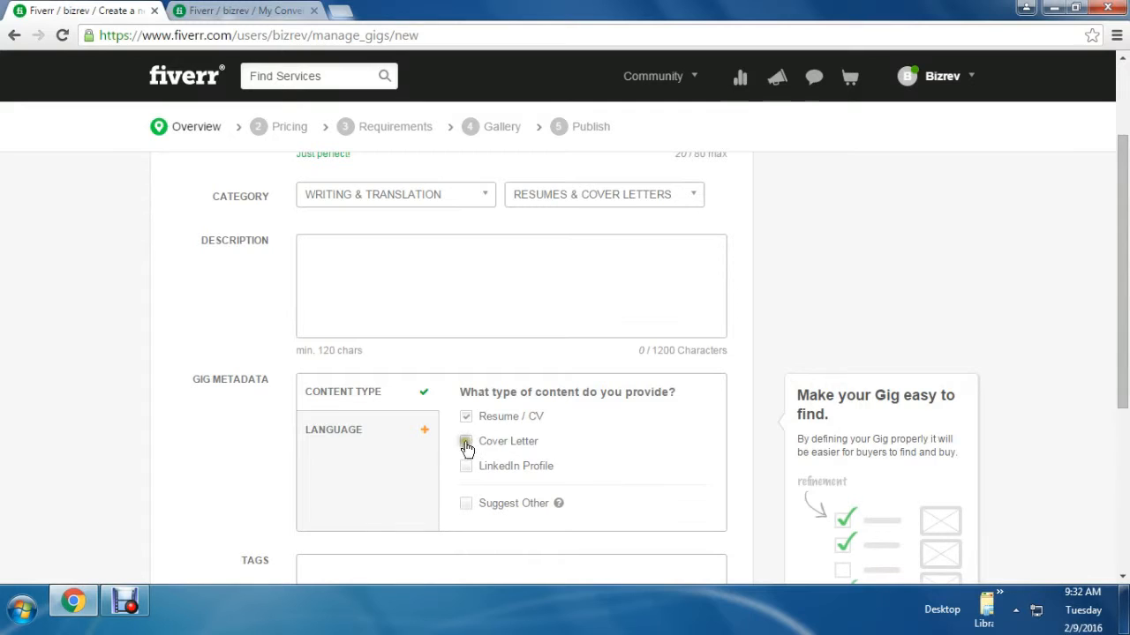
pyautogui.click(334, 430)
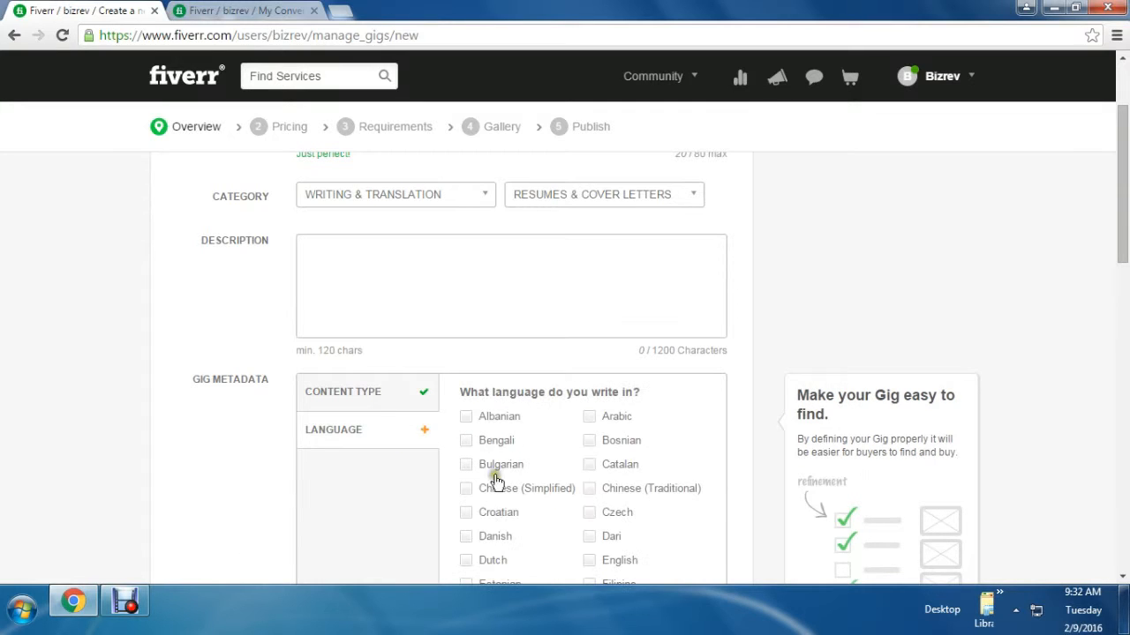
pyautogui.click(588, 559)
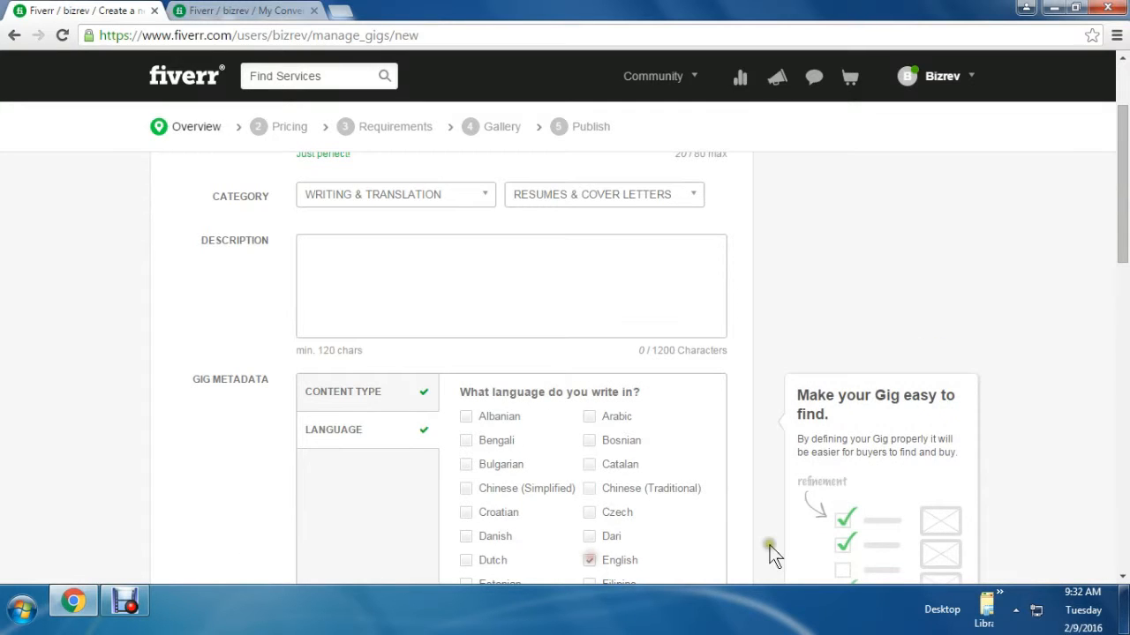
pyautogui.scroll(-3)
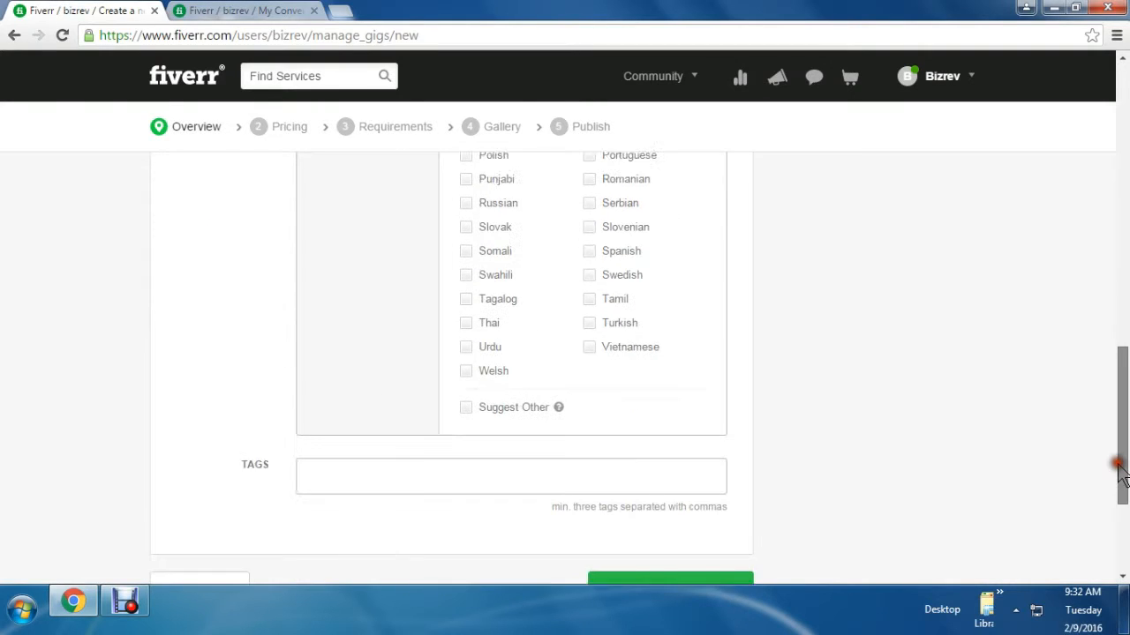
# Add the tags 'cover letter', 'JOB' and 'Resume' to the gig.
pyautogui.click(510, 437)
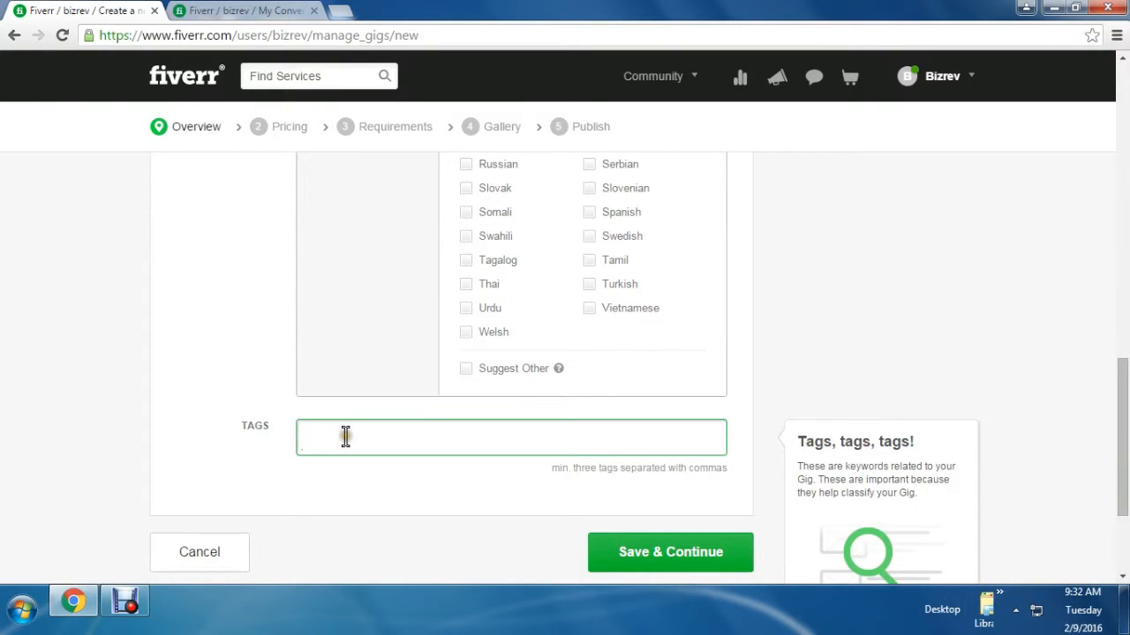
pyautogui.write('cover')
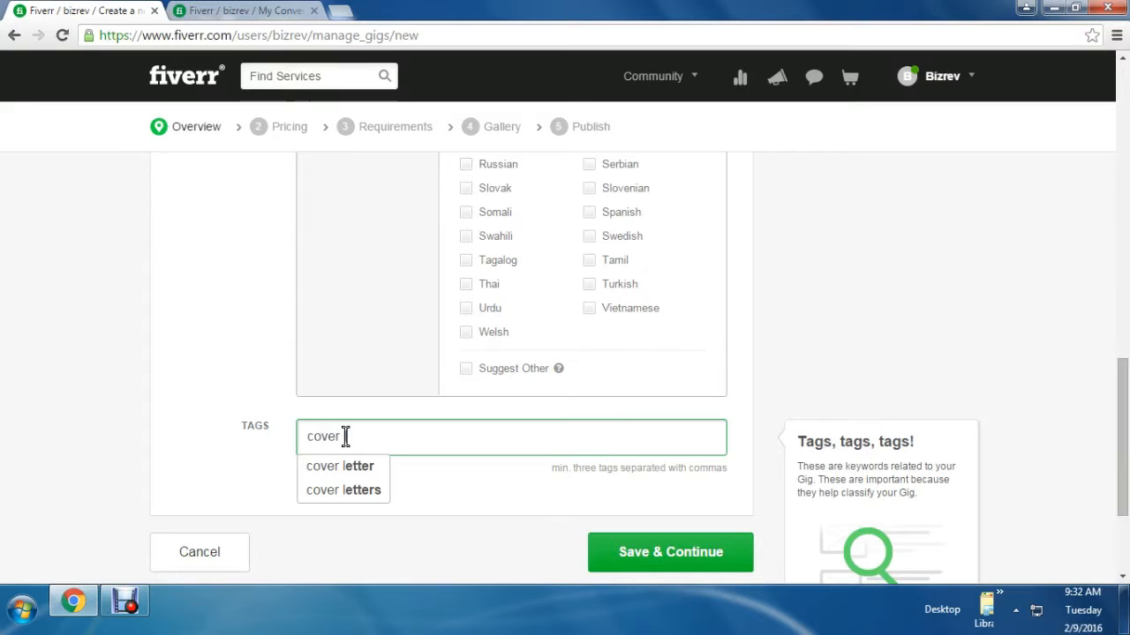
pyautogui.write('lettr')
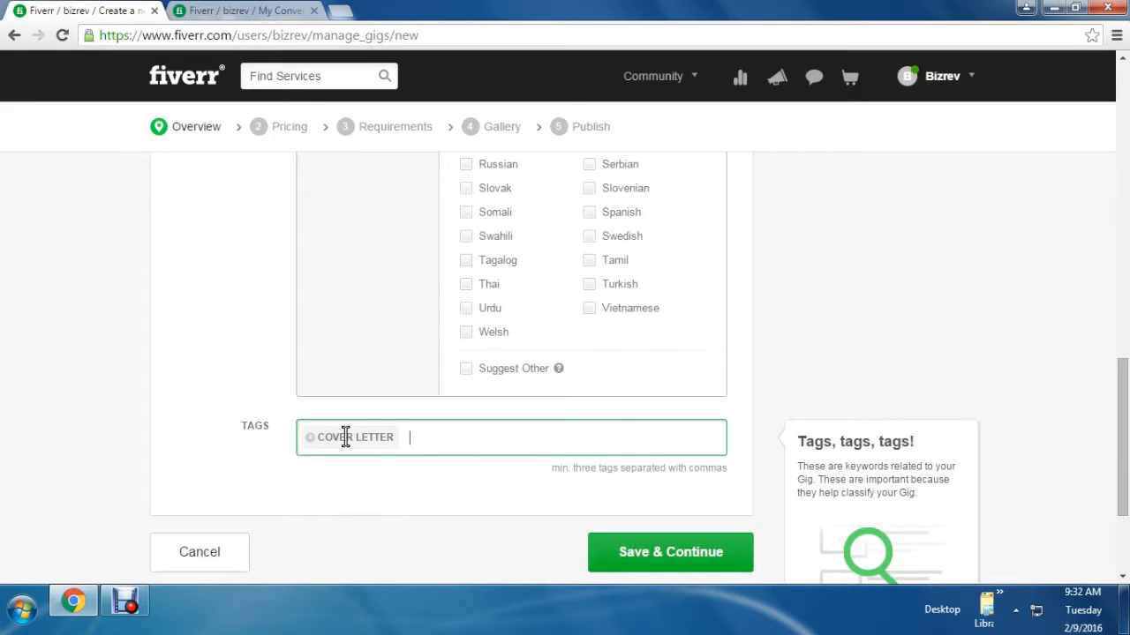
pyautogui.write('JOB')
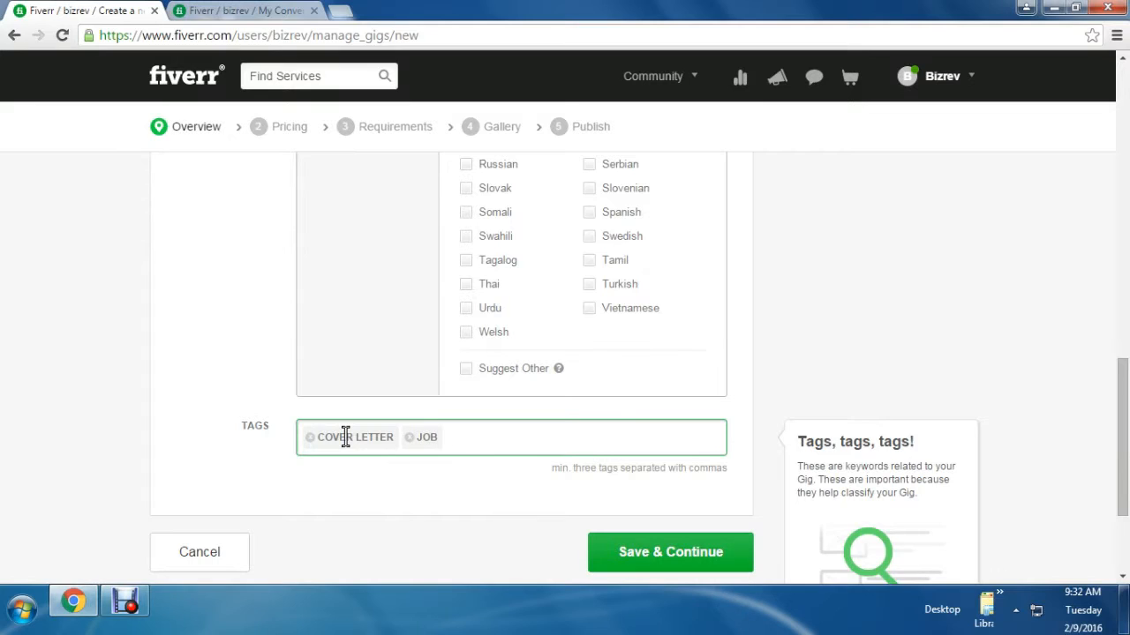
pyautogui.write('Res')
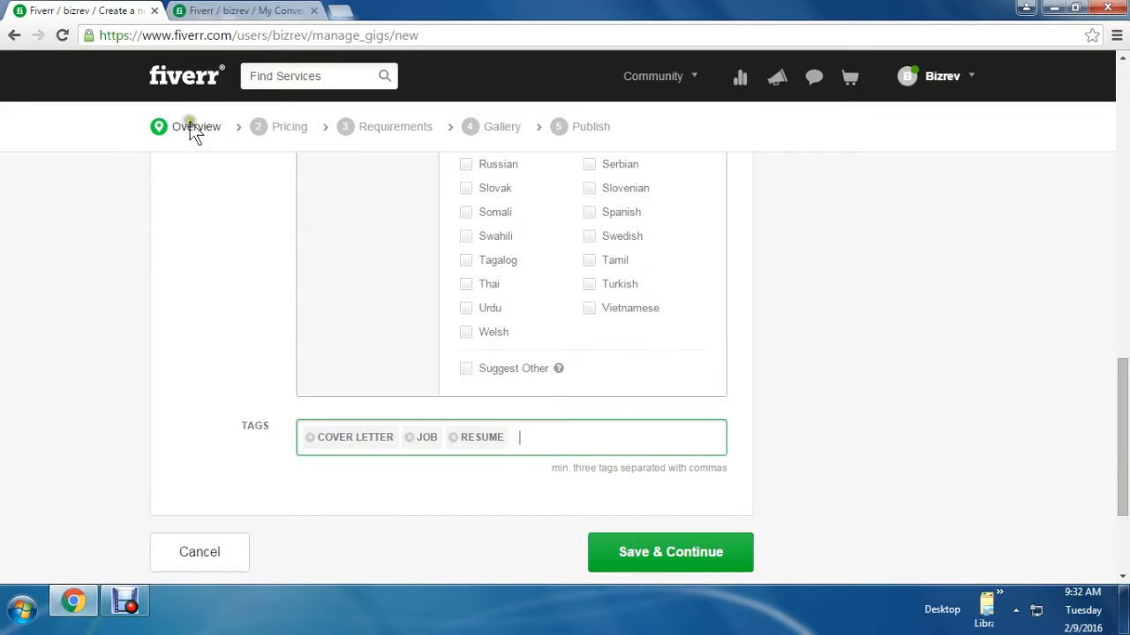
pyautogui.moveTo(253, 146)
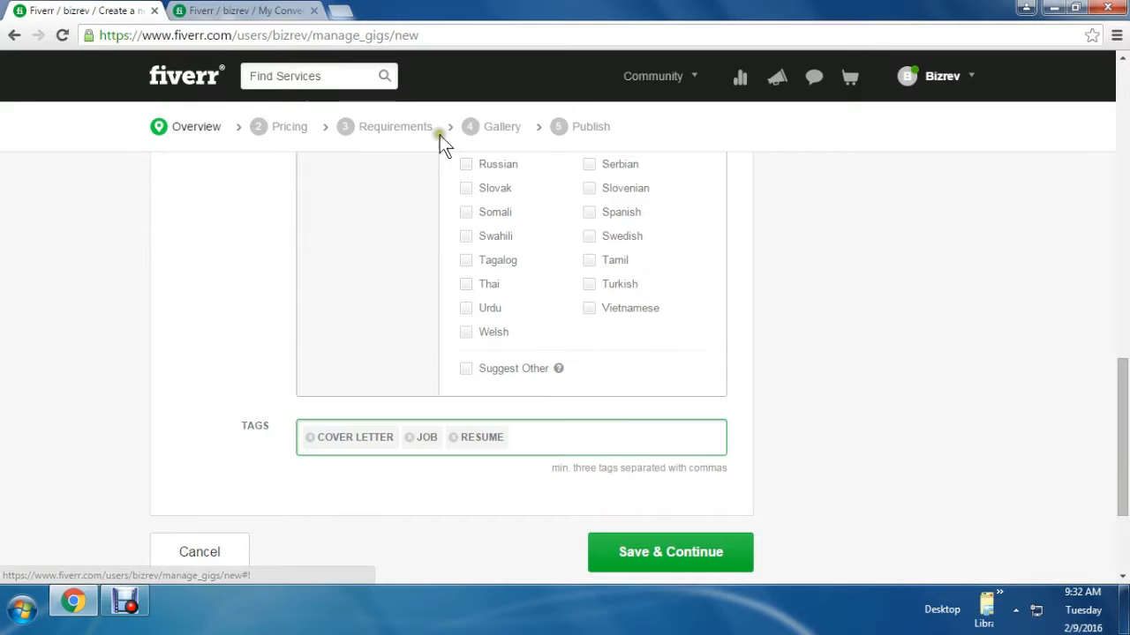
pyautogui.moveTo(565, 141)
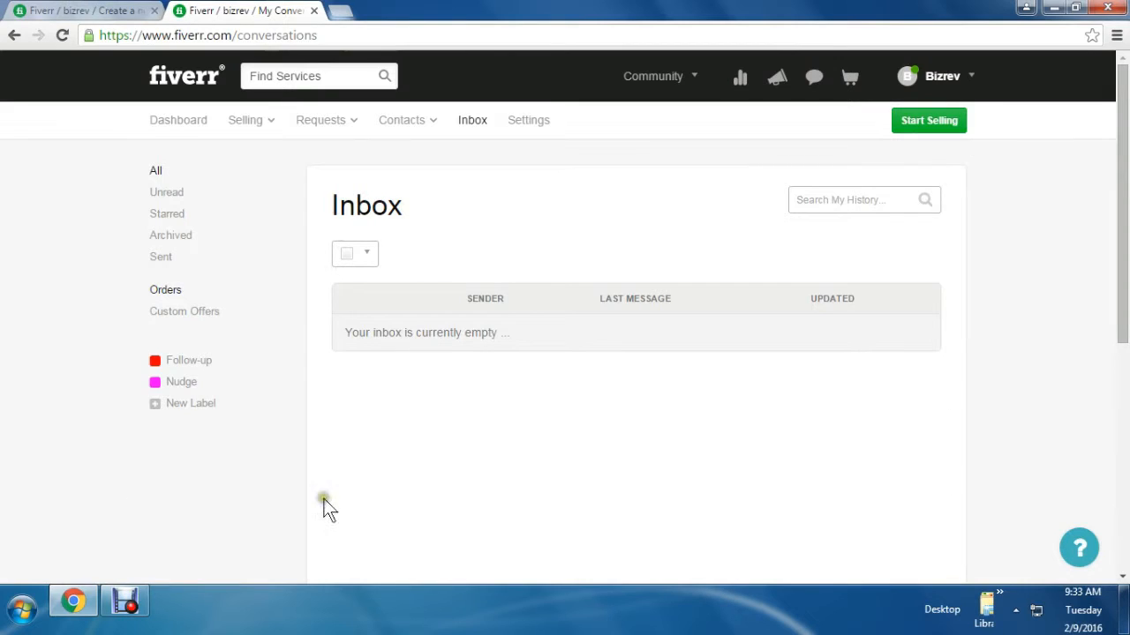
pyautogui.moveTo(166, 192)
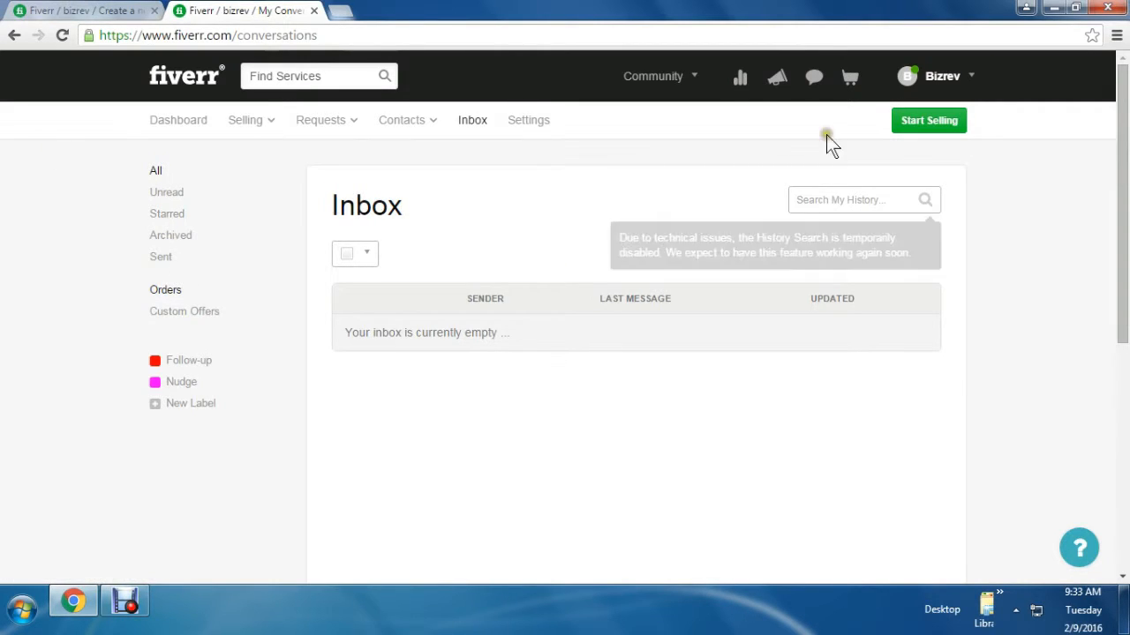
# Return from the inbox to the Fiverr homepage via the logo.
pyautogui.click(185, 75)
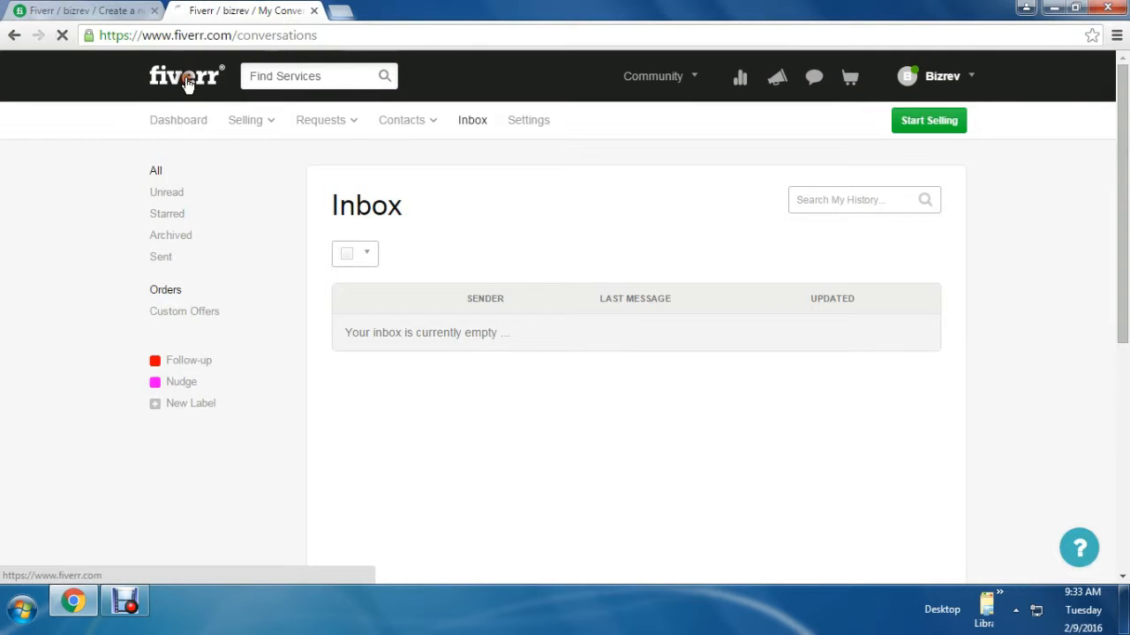
pyautogui.click(185, 76)
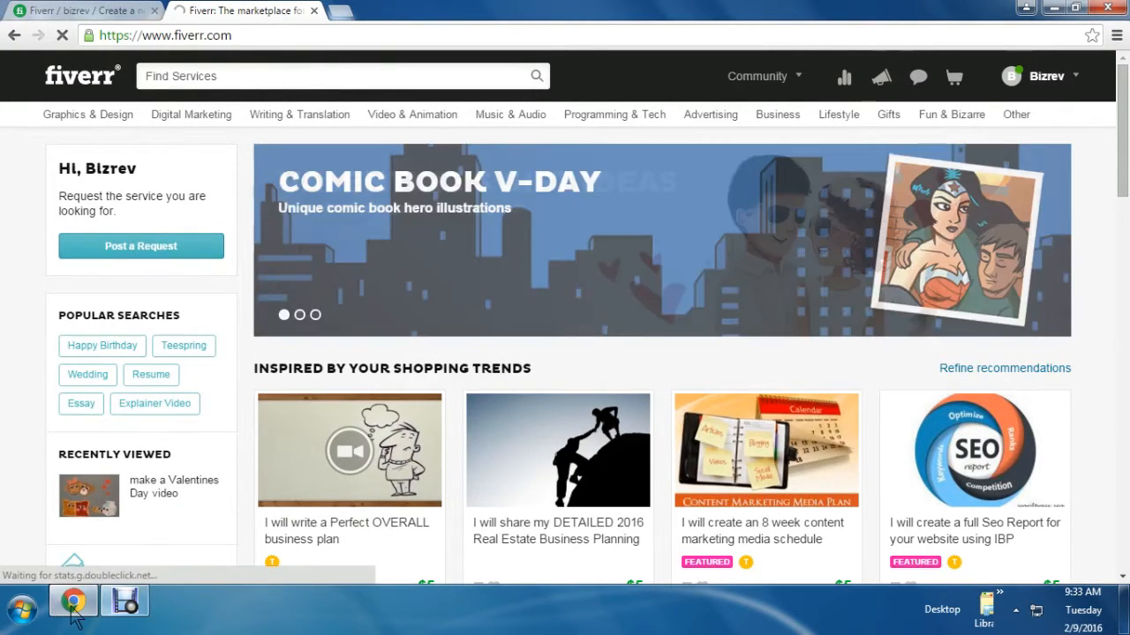
# Open Post a Request and scroll past description, category, delivery time and budget fields.
pyautogui.click(141, 245)
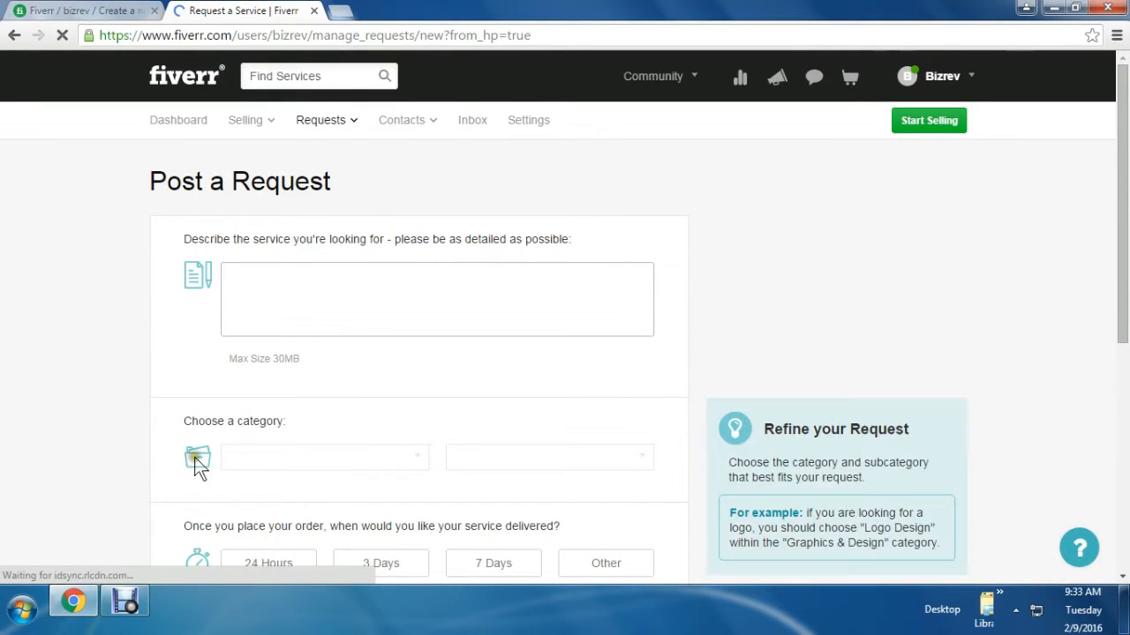
pyautogui.scroll(-3)
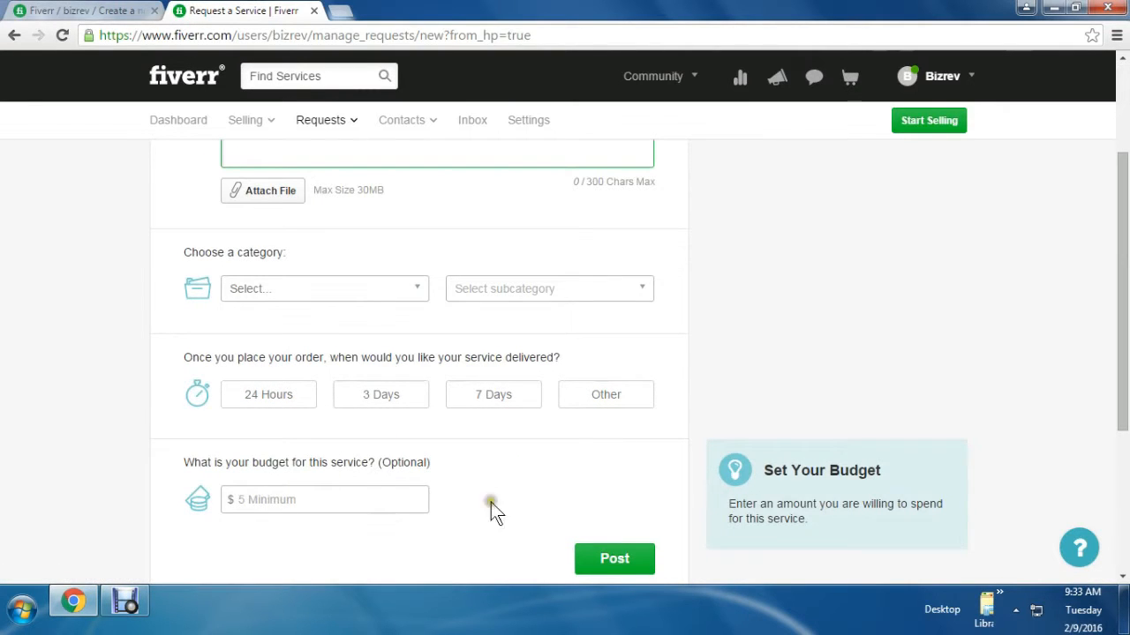
pyautogui.scroll(-3)
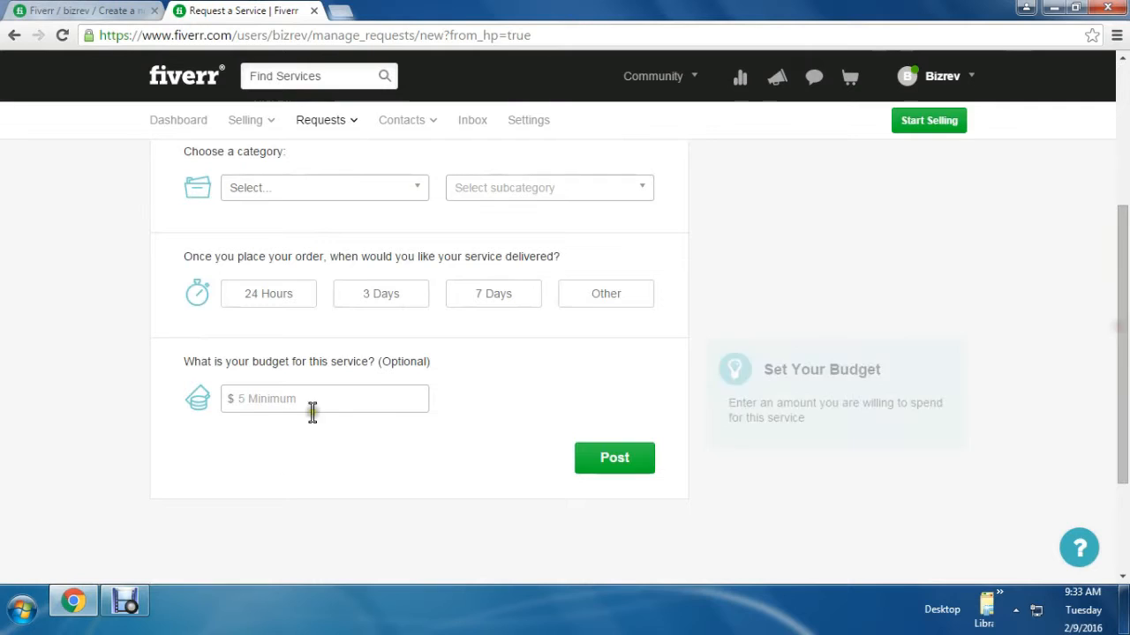
pyautogui.moveTo(687, 466)
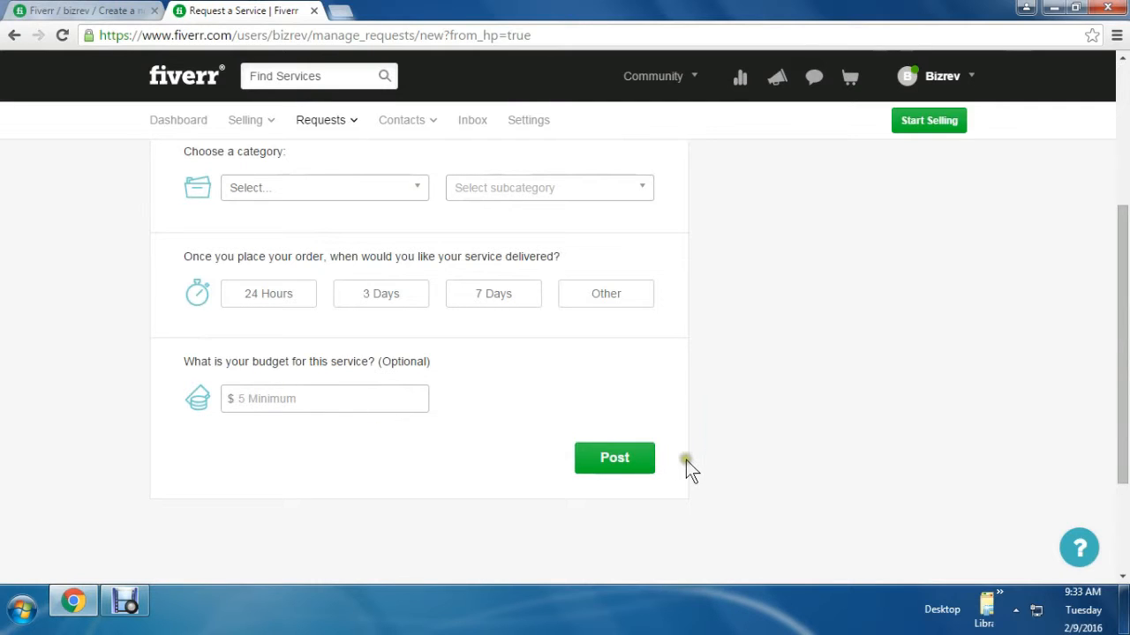
# Open the seller dashboard from the account dropdown to see zero sales and two to-dos.
pyautogui.click(943, 76)
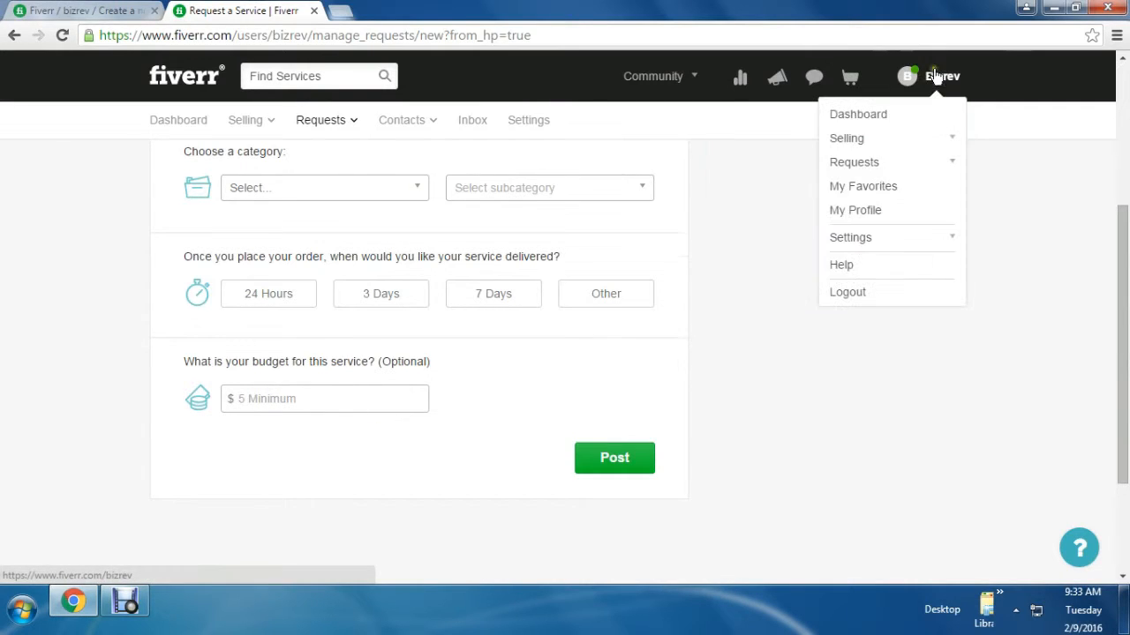
pyautogui.moveTo(922, 84)
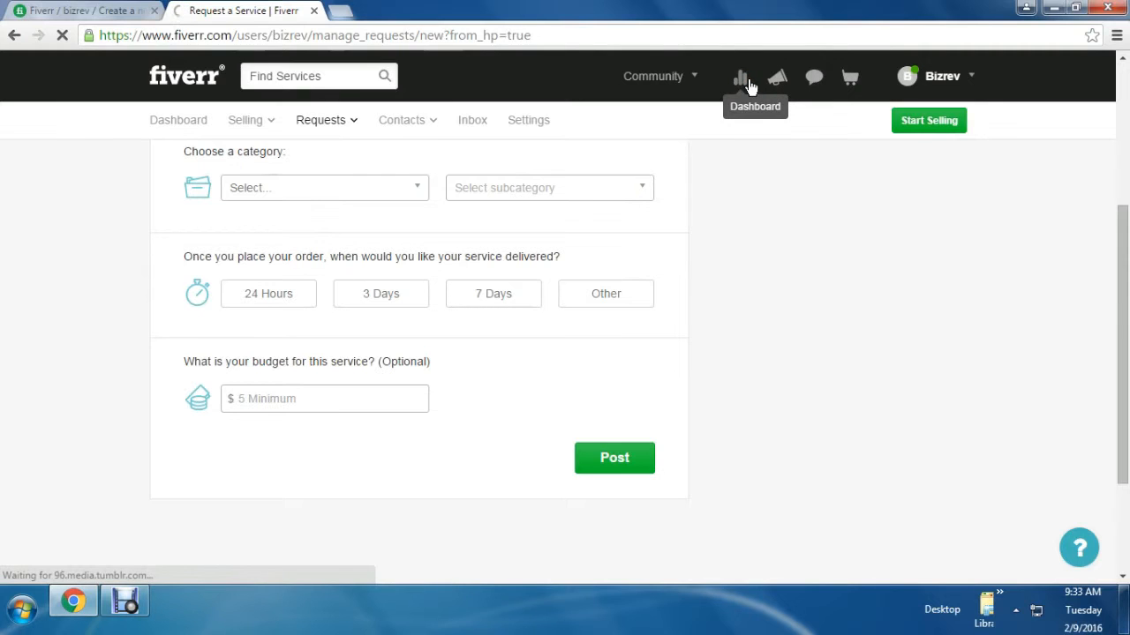
pyautogui.click(742, 76)
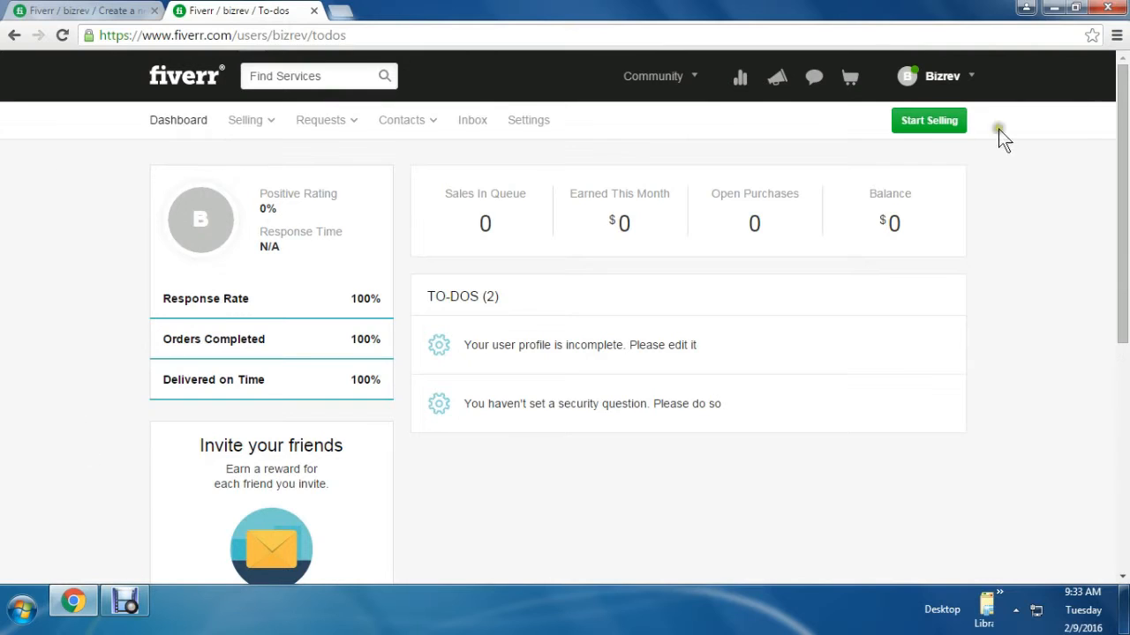
pyautogui.moveTo(679, 459)
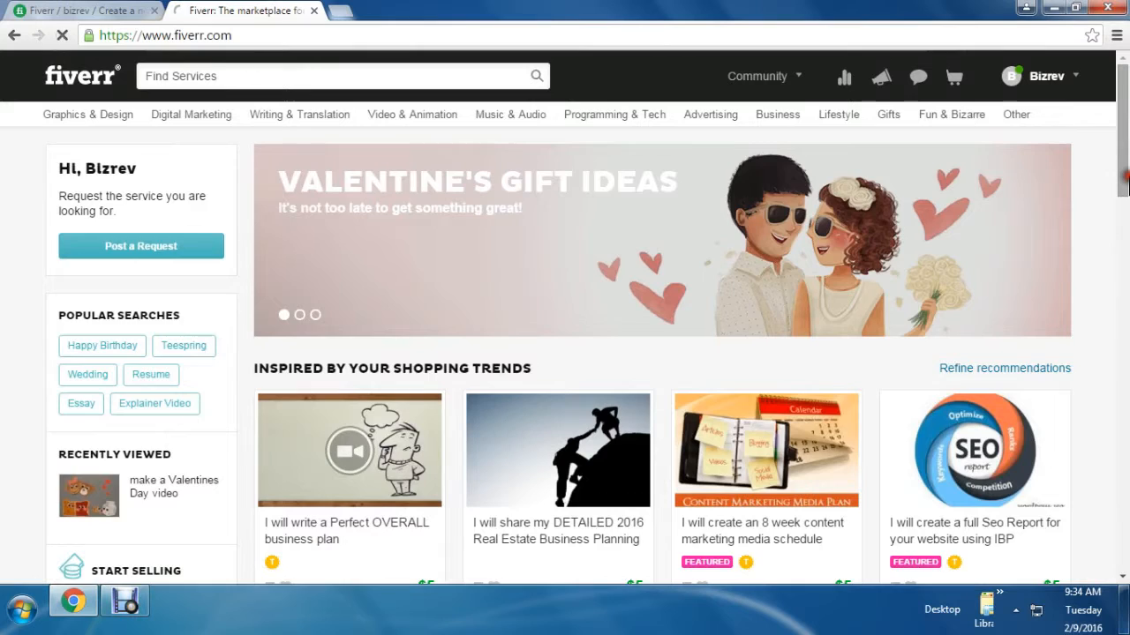
# Scroll the homepage past featured gigs to News and Stories, then bring Debut forward.
pyautogui.scroll(-3)
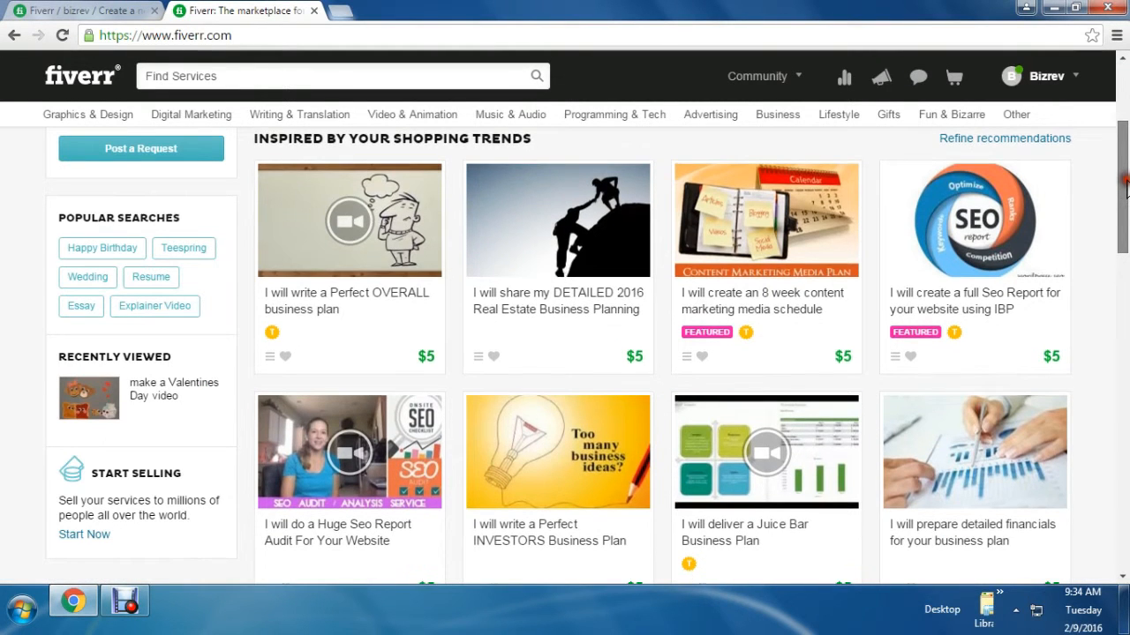
pyautogui.scroll(-3)
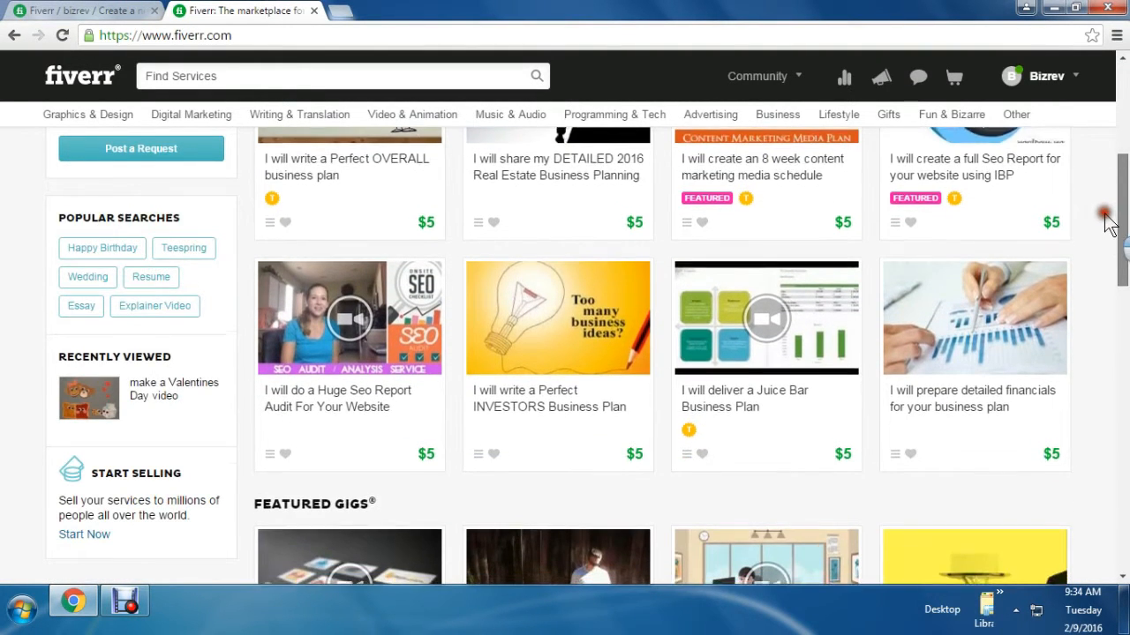
pyautogui.scroll(-3)
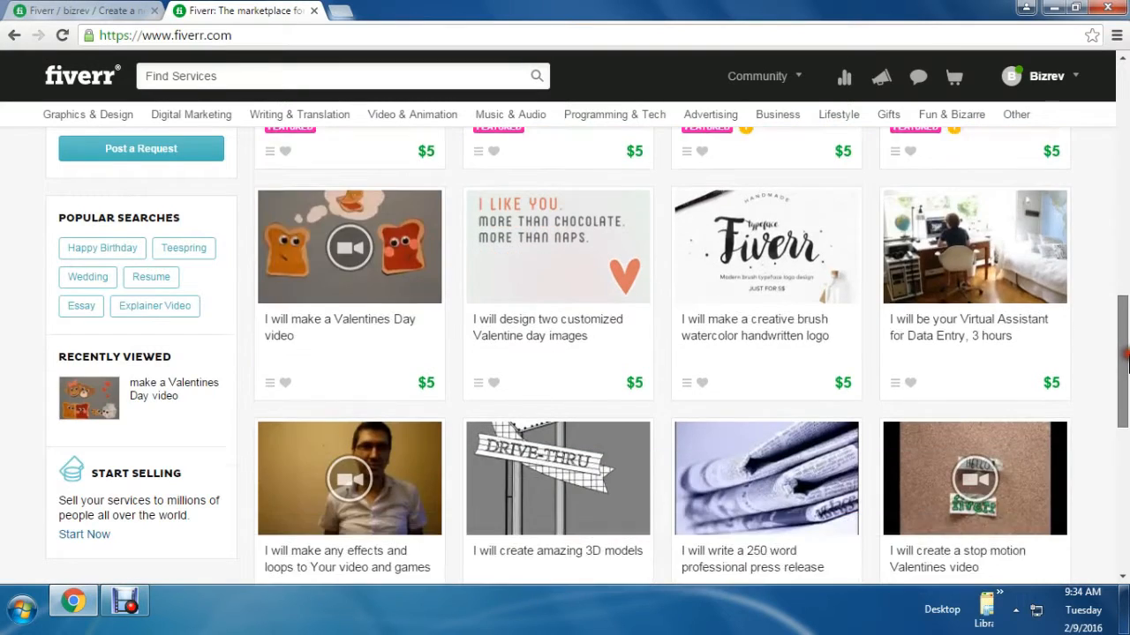
pyautogui.scroll(-3)
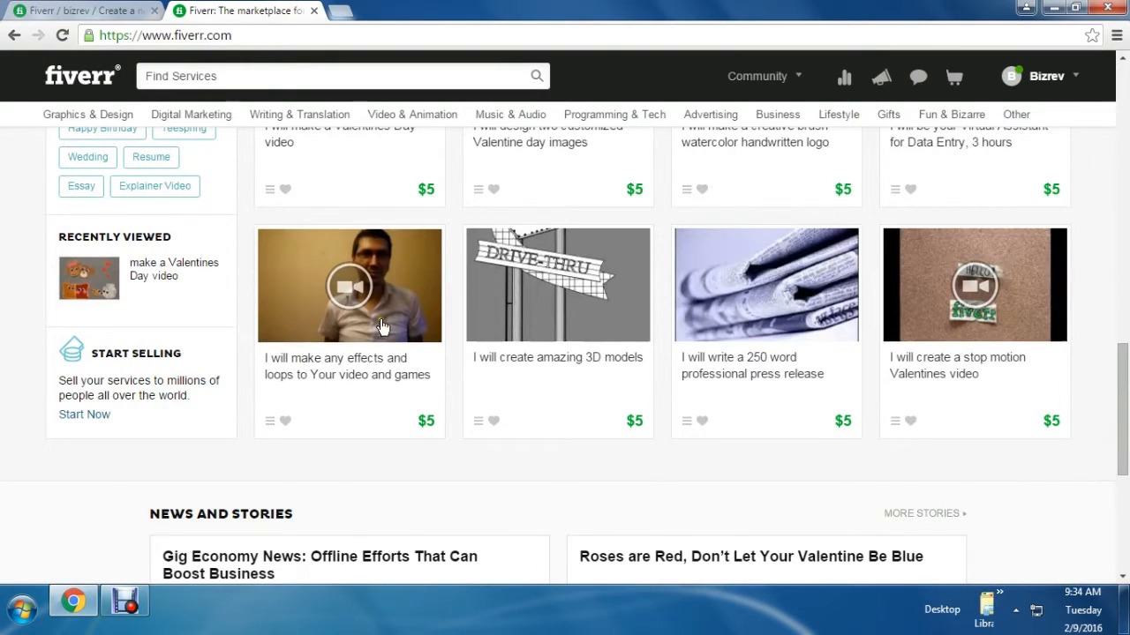
pyautogui.click(124, 601)
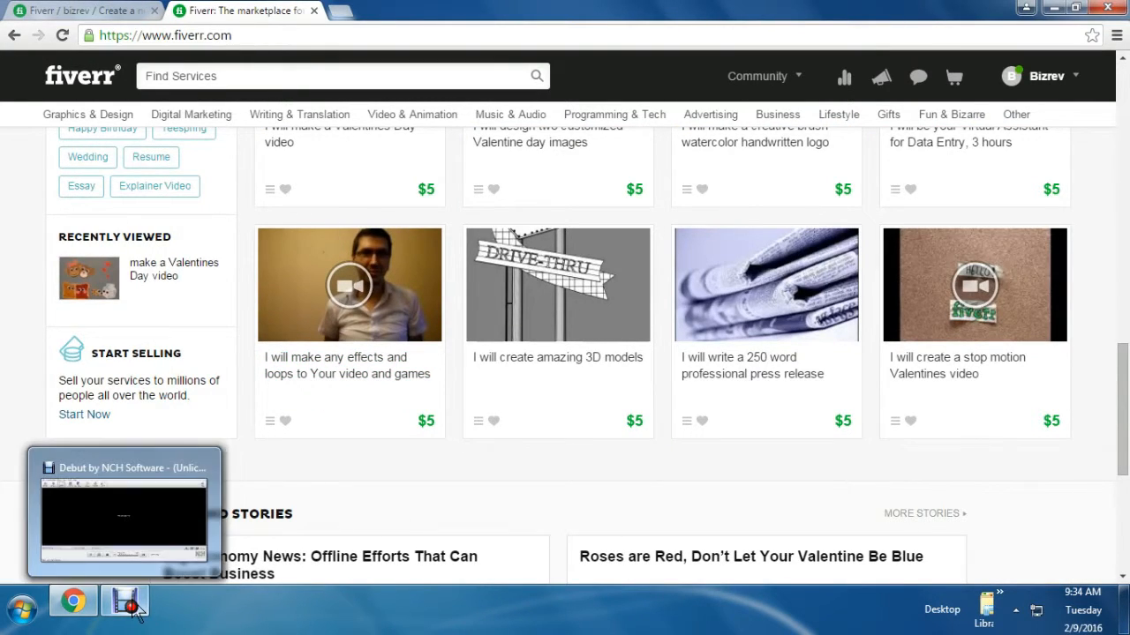
pyautogui.click(125, 601)
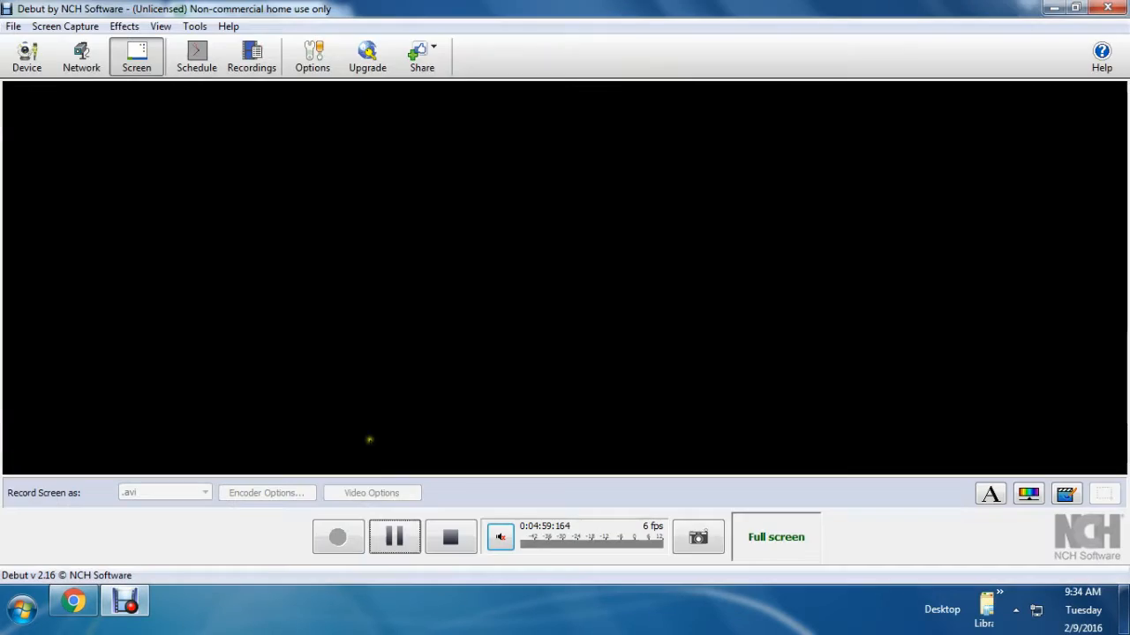